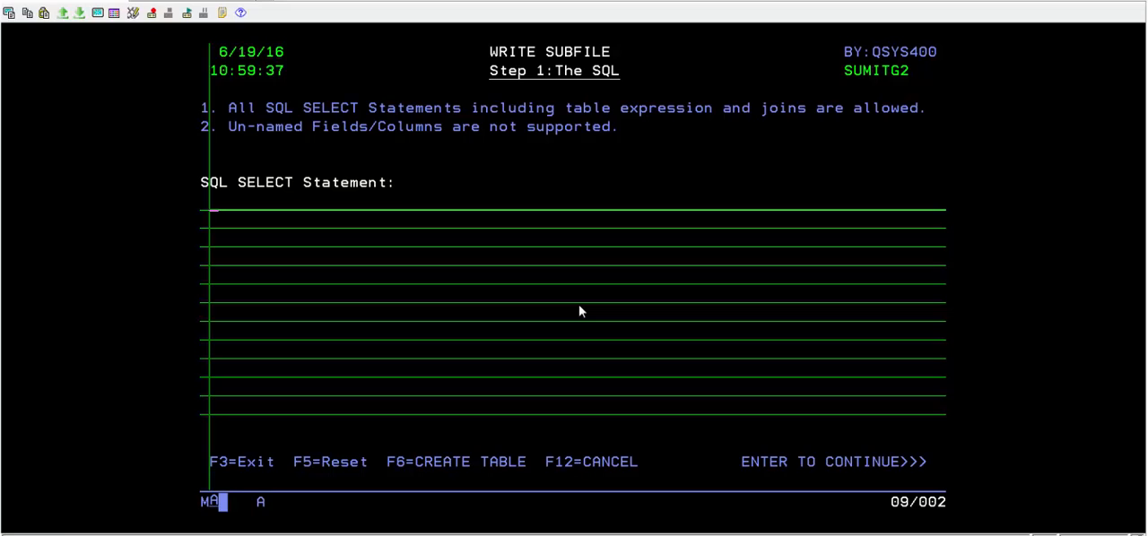
pyautogui.moveTo(389, 461)
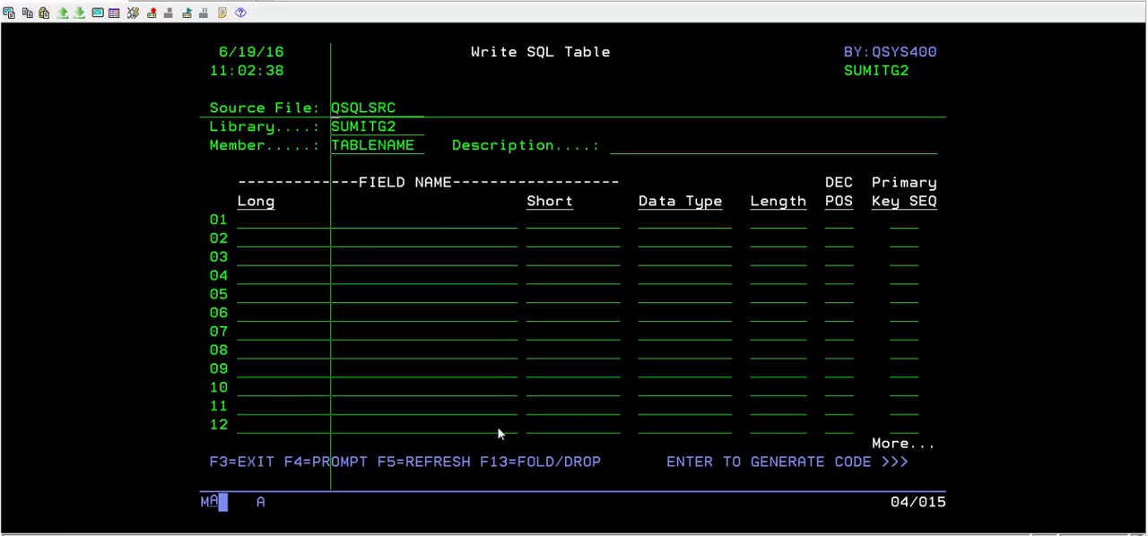
pyautogui.moveTo(396, 197)
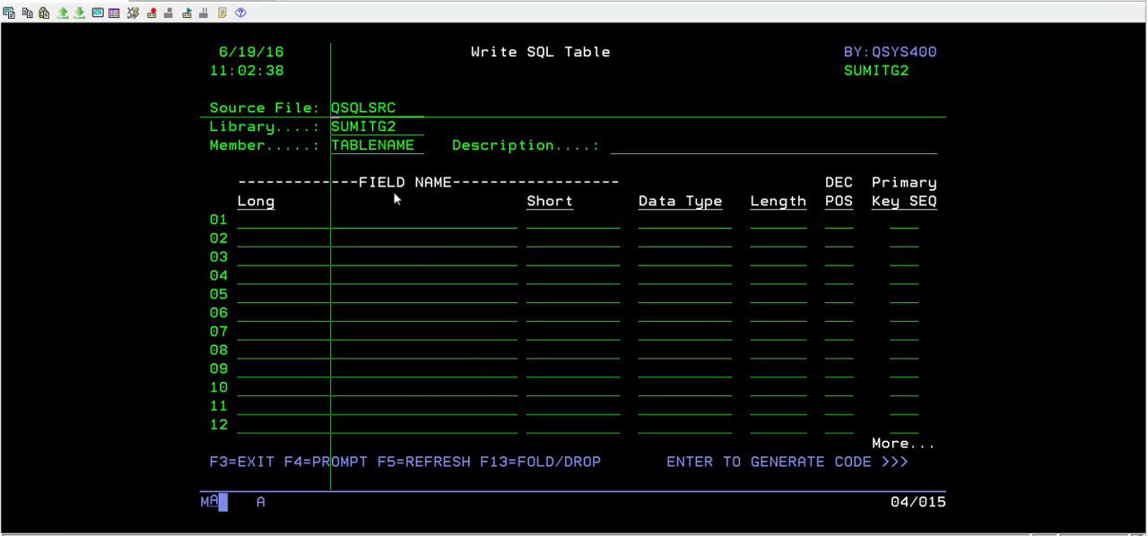
pyautogui.moveTo(254, 106)
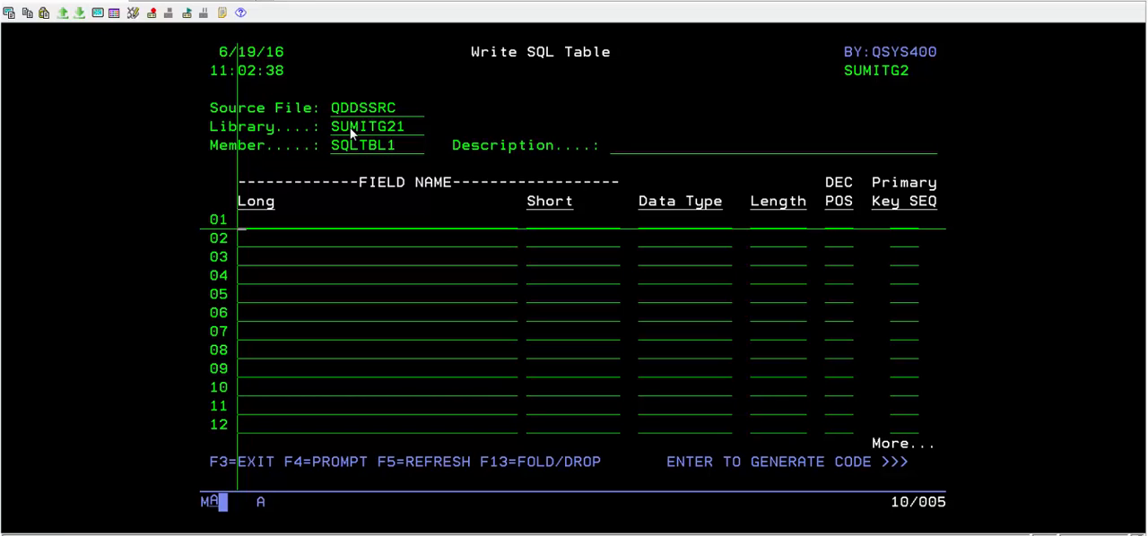
# - Enter field FIRSTNAME with data type CHARACTER and length 10 on line 01
pyautogui.write('FIRST')
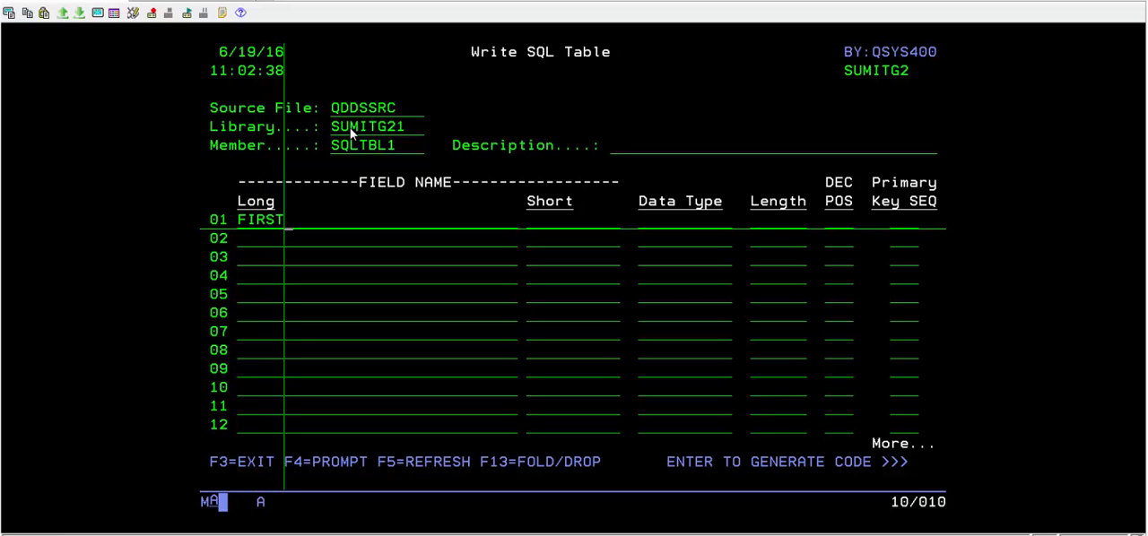
pyautogui.write('NAME')
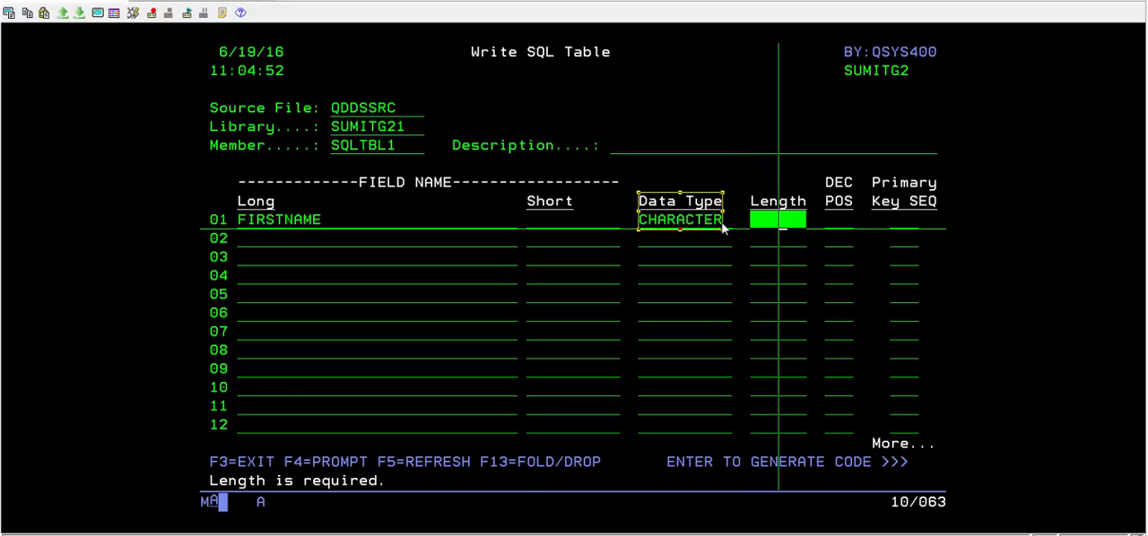
pyautogui.write('10')
pyautogui.click(838, 221)
pyautogui.write('3')
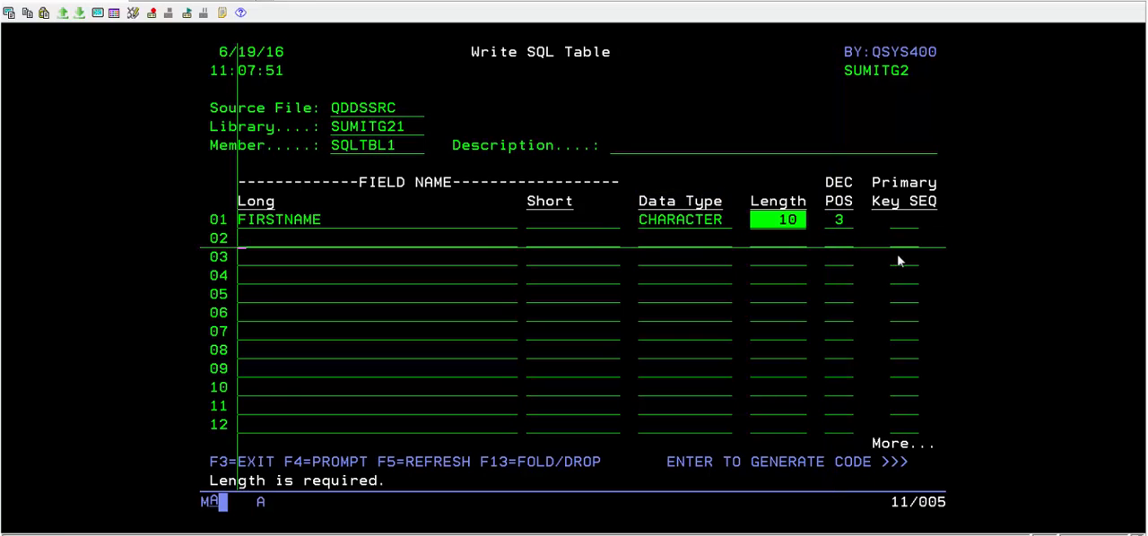
# - Enter field DATEOFBIRTH, short name DOB, type DATE, length 10 on line 02
pyautogui.write('DATEOFBIRTH')
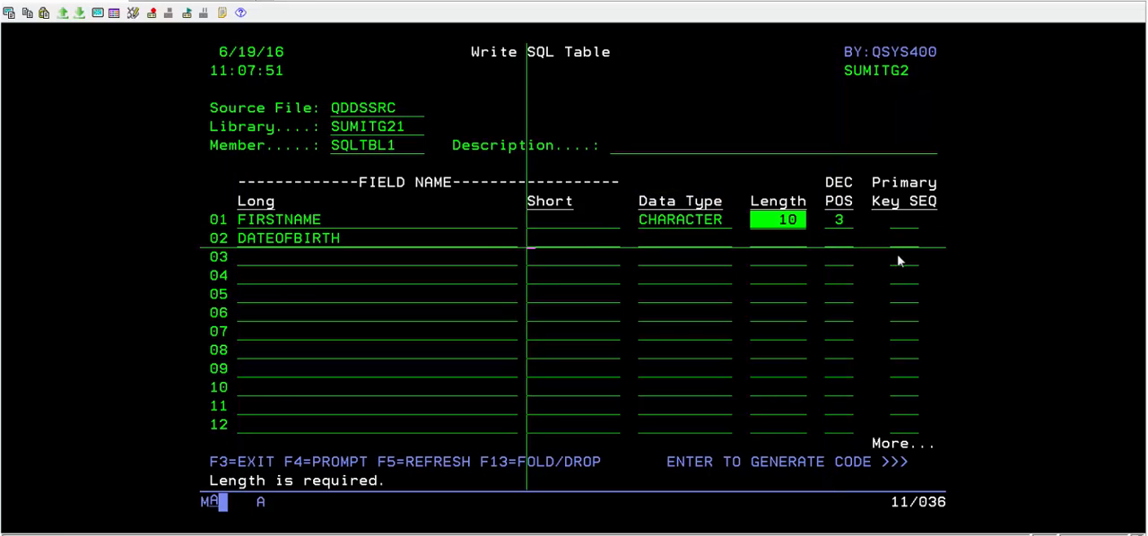
pyautogui.write('DOB')
pyautogui.click(686, 239)
pyautogui.write('DATE')
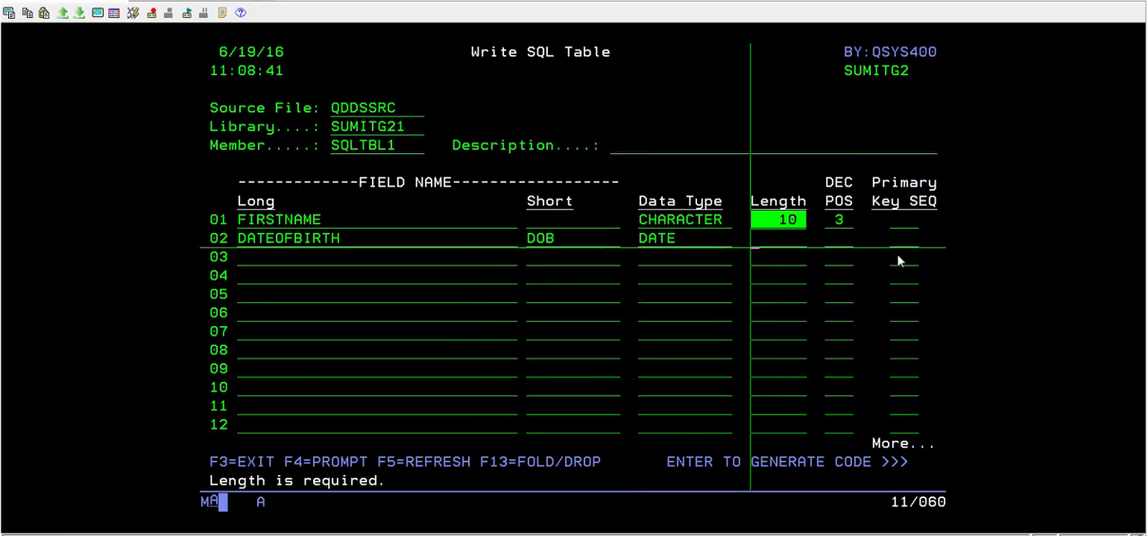
pyautogui.write('10')
pyautogui.click(837, 238)
pyautogui.write('3')
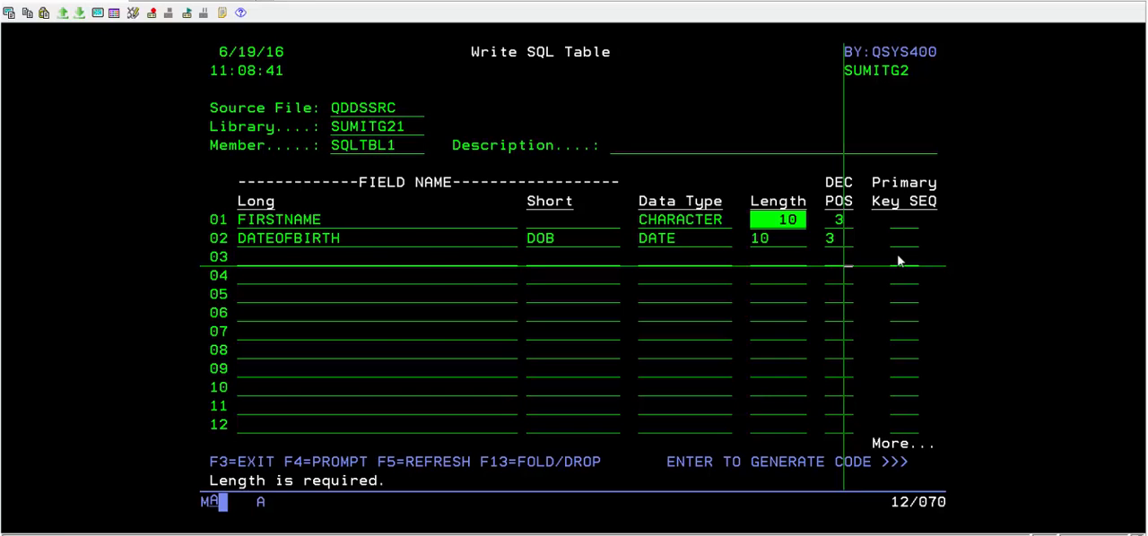
# - Generate SQLTBL1 source into SUMITG21/QDDSSRC and continue past SELECT * FROM SQLTBL1 to Step 2
pyautogui.press('Enter')
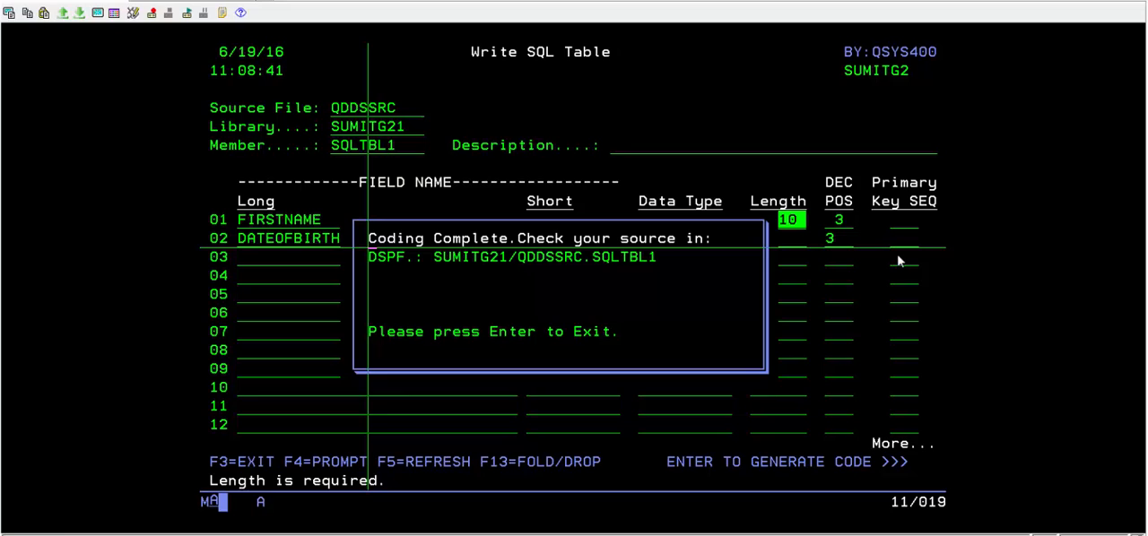
pyautogui.press('Enter')
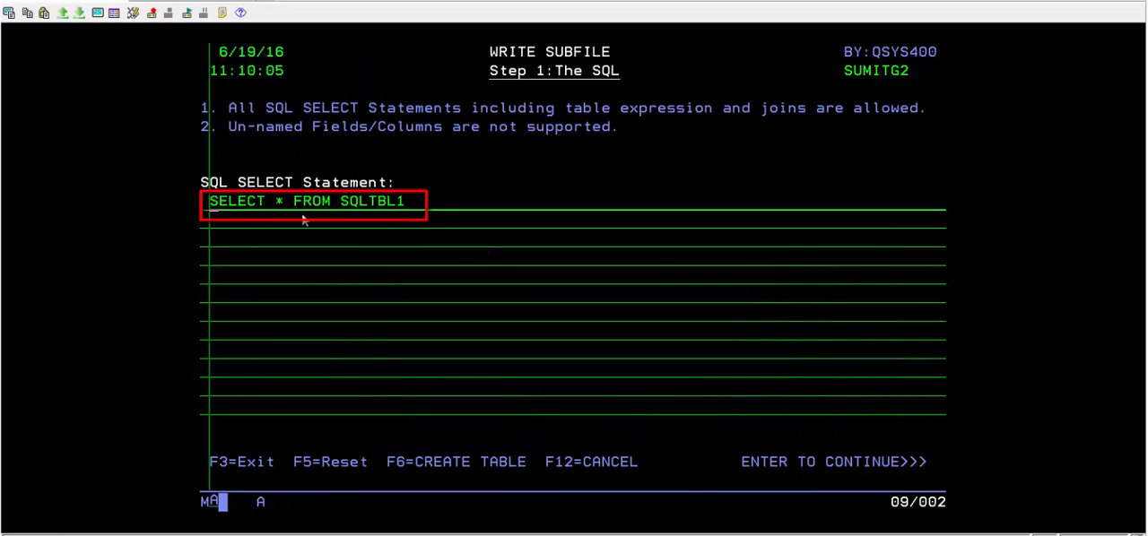
pyautogui.moveTo(380, 211)
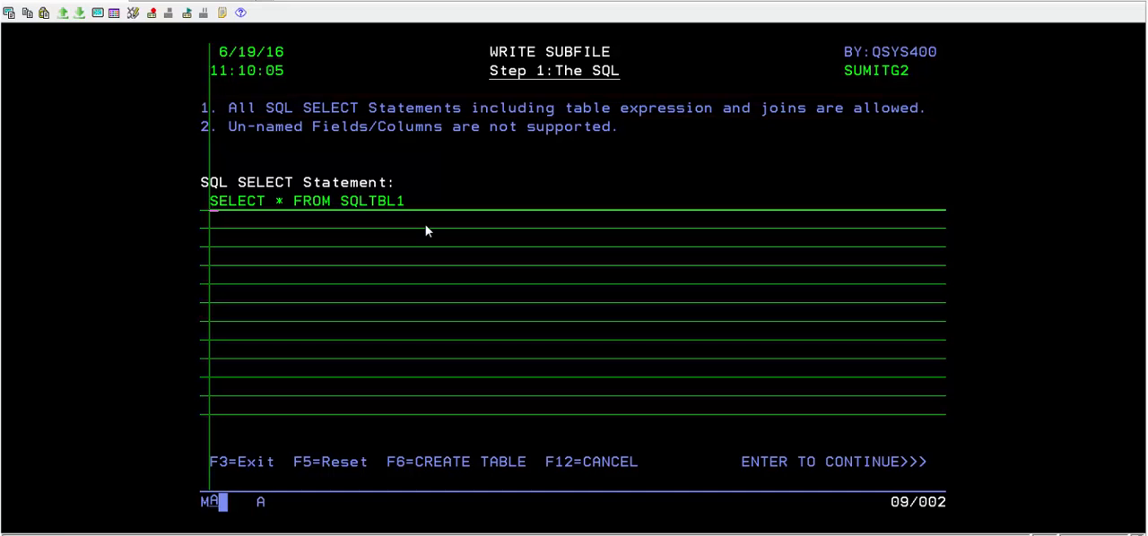
pyautogui.press('Enter')
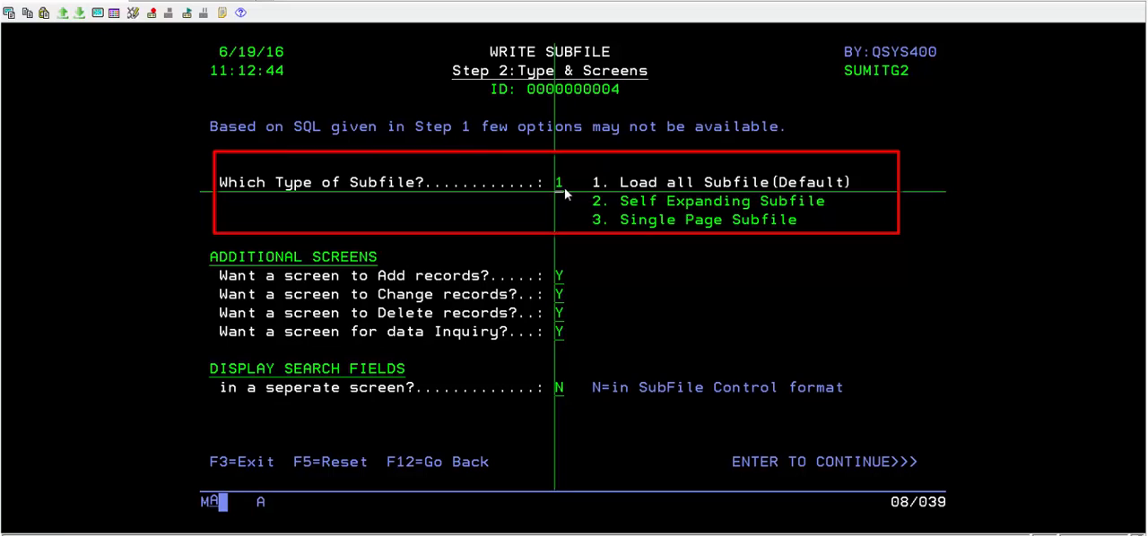
pyautogui.moveTo(678, 283)
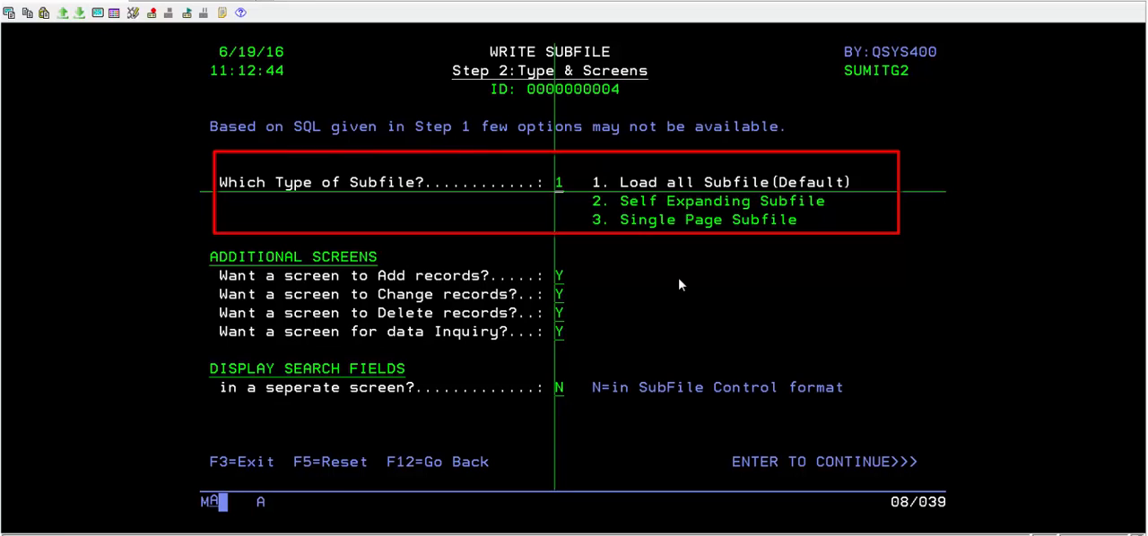
# - Enter 3 in the 'Which Type of Subfile?' field
pyautogui.write('3')
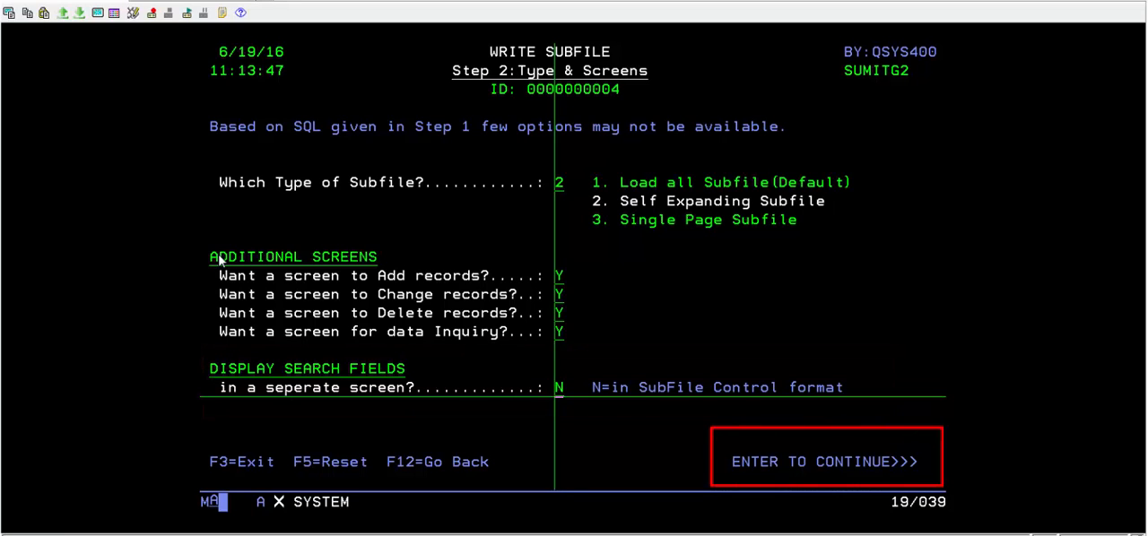
# - Continue to Step 3 and label FIRSTNAME as First Name and DOB as Date of Birth
pyautogui.click(825, 460)
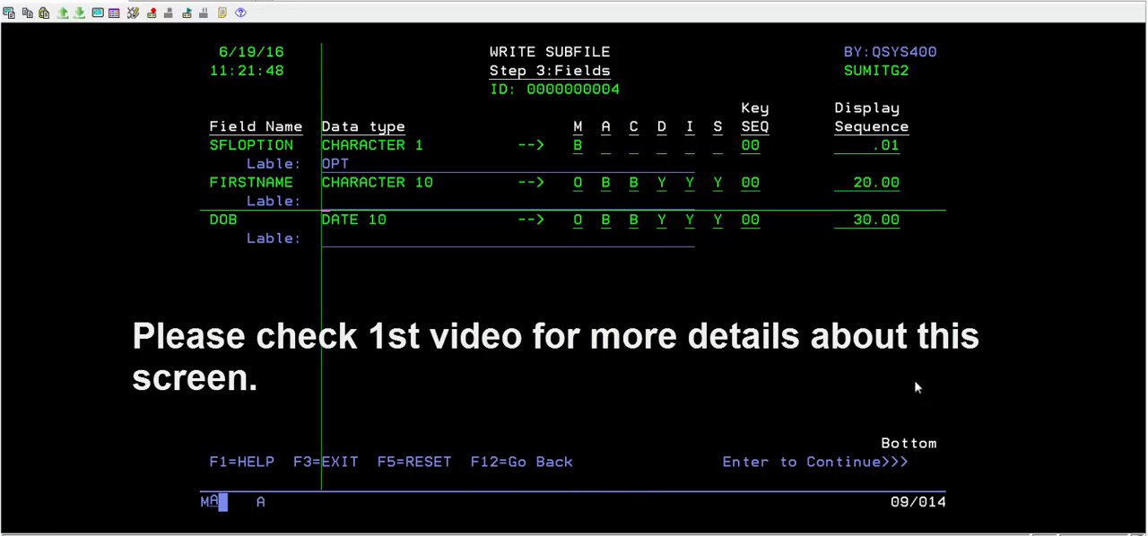
pyautogui.write('F')
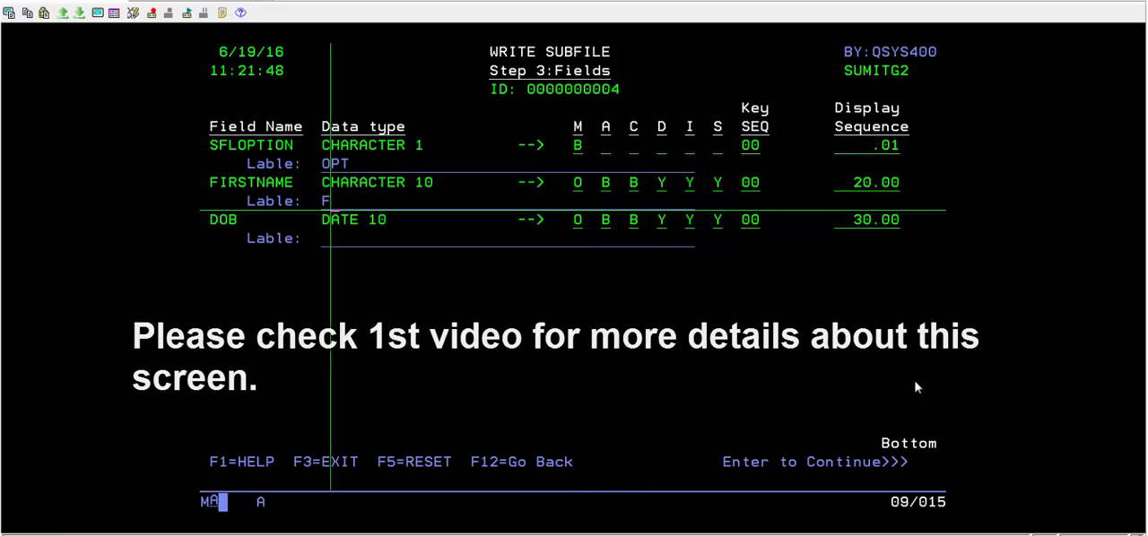
pyautogui.write('irst S')
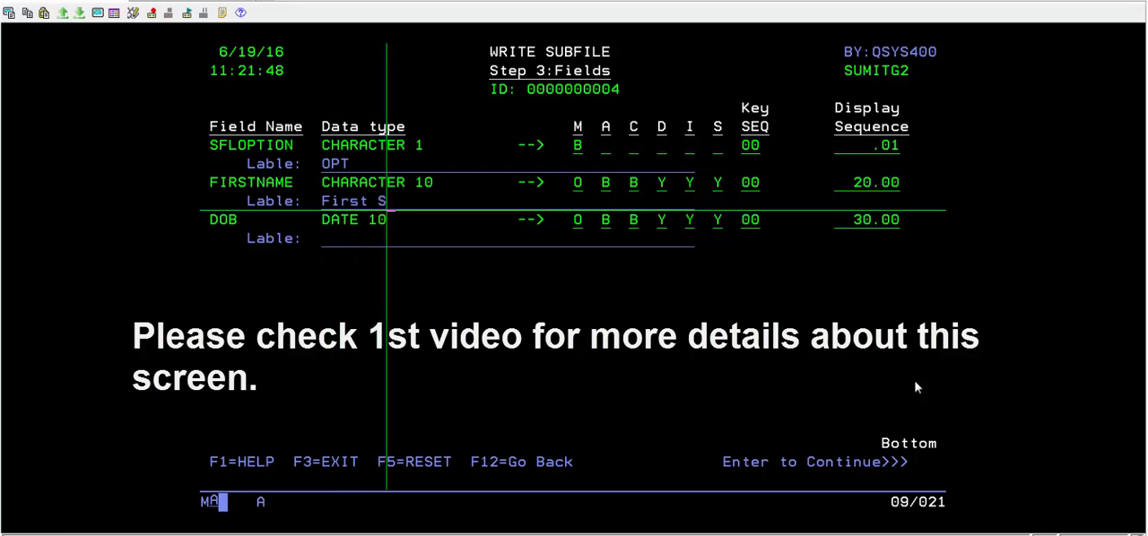
pyautogui.write('ame')
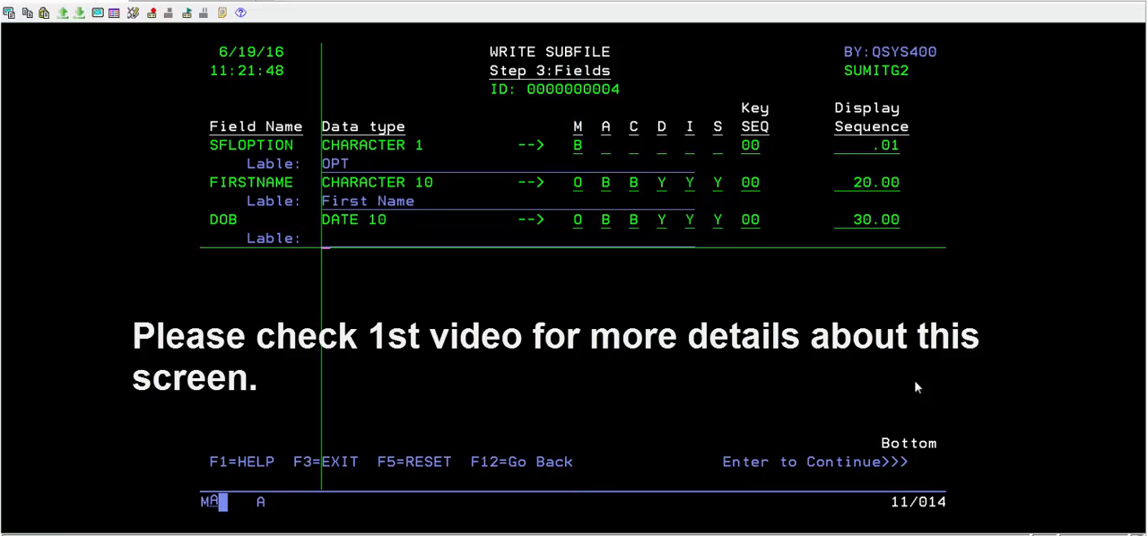
pyautogui.write('Date of')
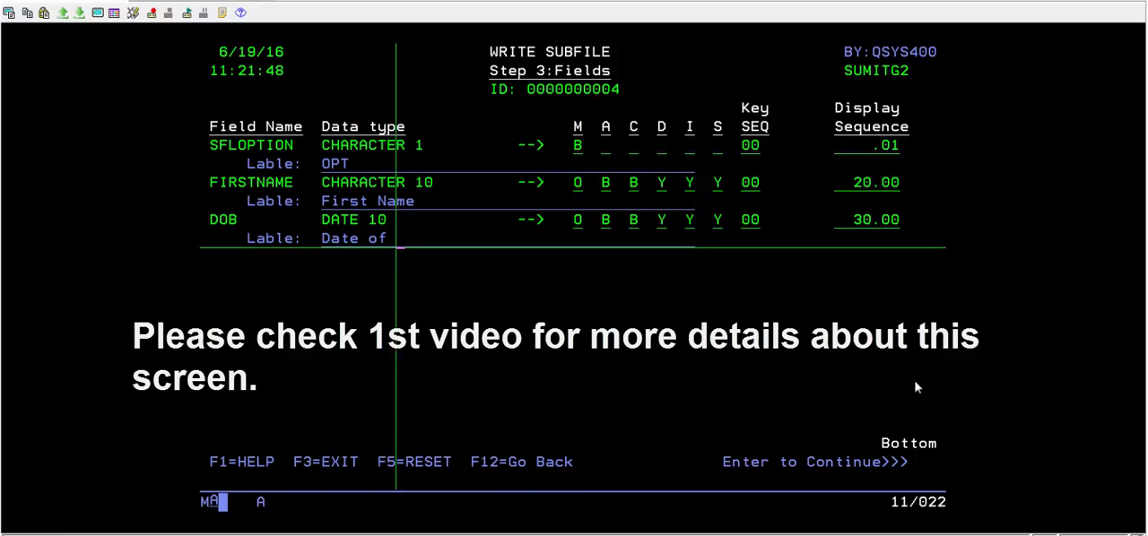
pyautogui.write('Birth')
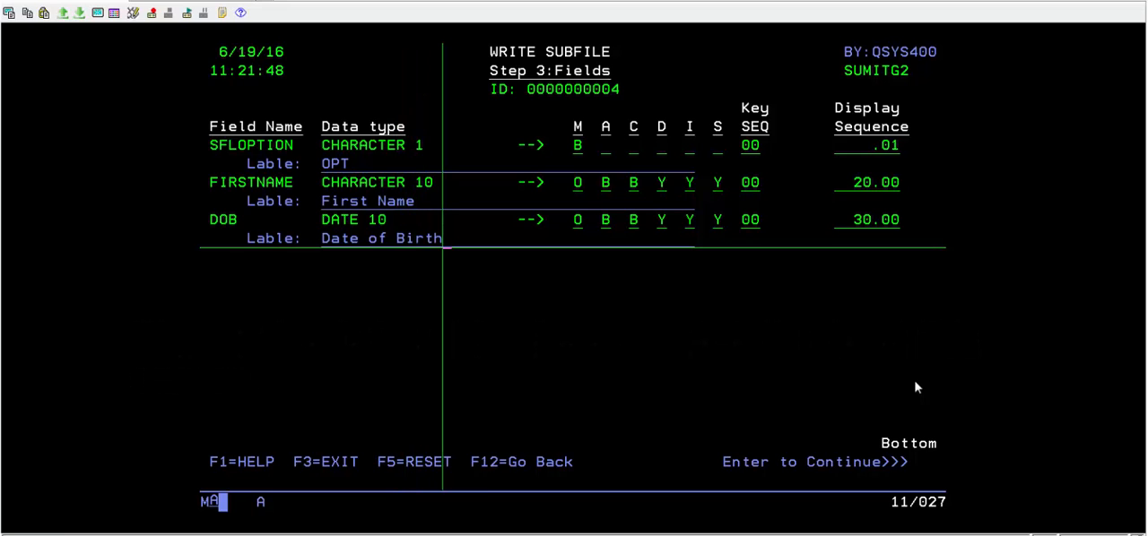
# - Set members DEMODSPF2 and DEMORPG2 on Step 4 and generate the code into SUMITG21
pyautogui.press('Enter')
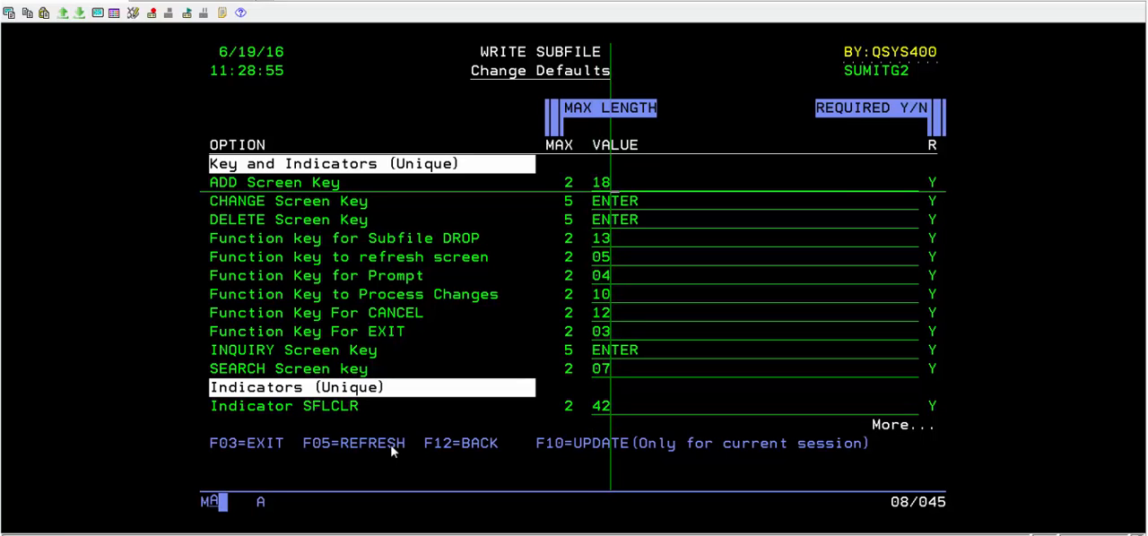
pyautogui.scroll(-3)
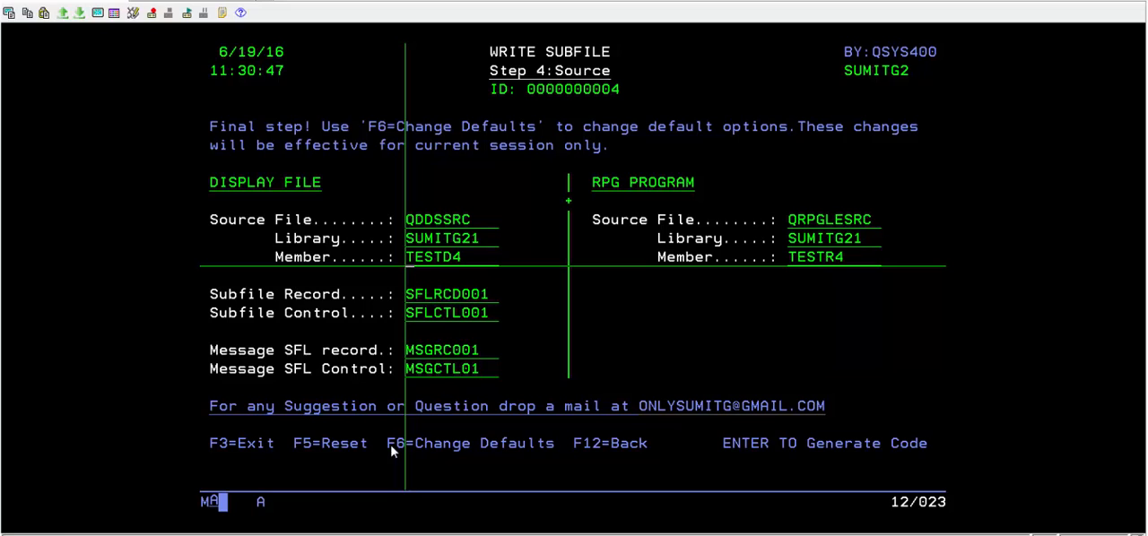
pyautogui.write('DEMODSPF2')
pyautogui.click(834, 256)
pyautogui.write('DEMORPG2')
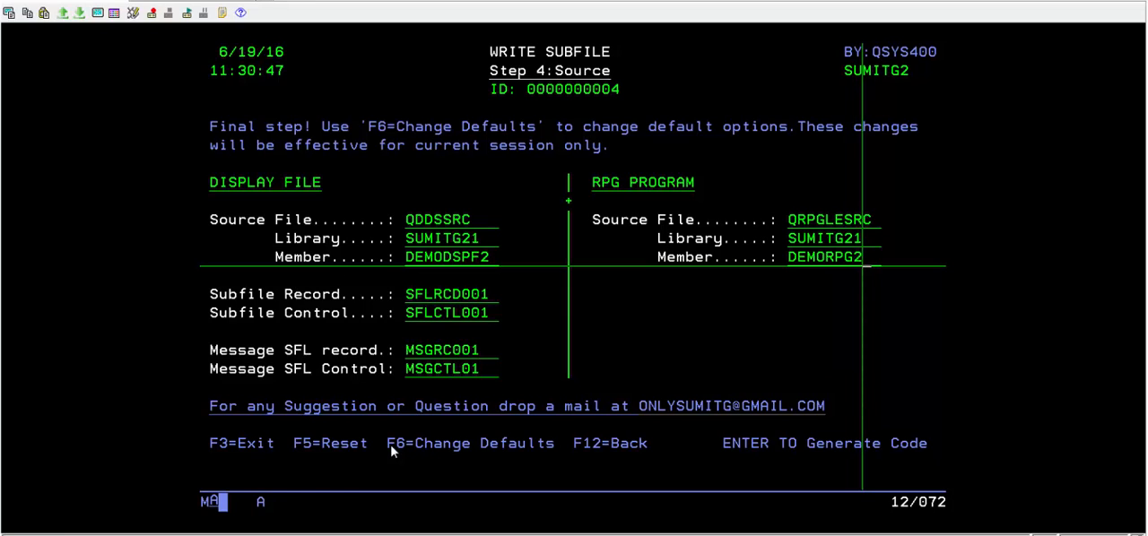
pyautogui.press('Enter')
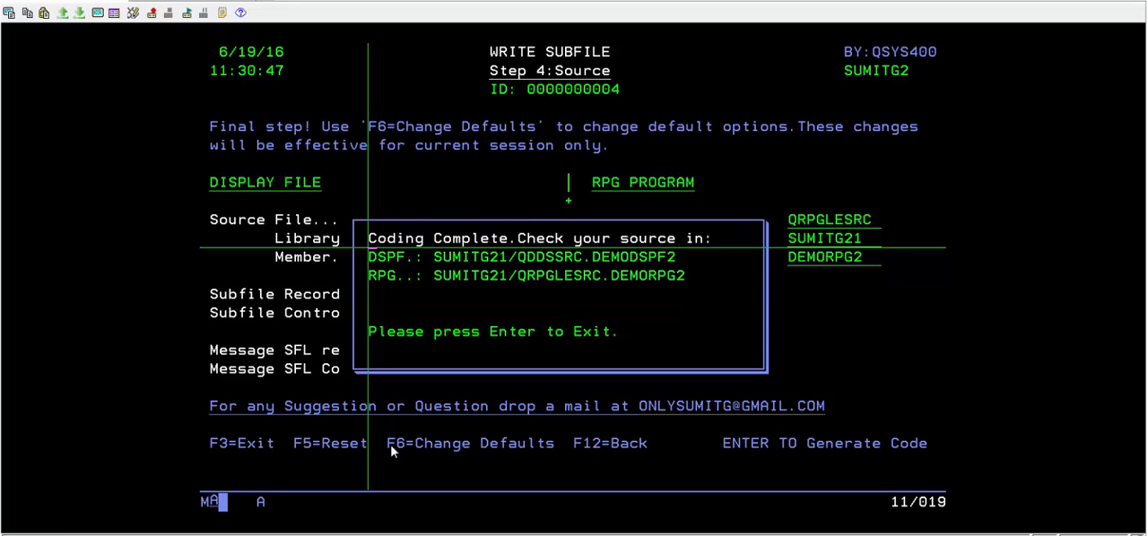
# - Leave the utility, view the generated SQLTBL1 table source and close it
pyautogui.press('Enter')
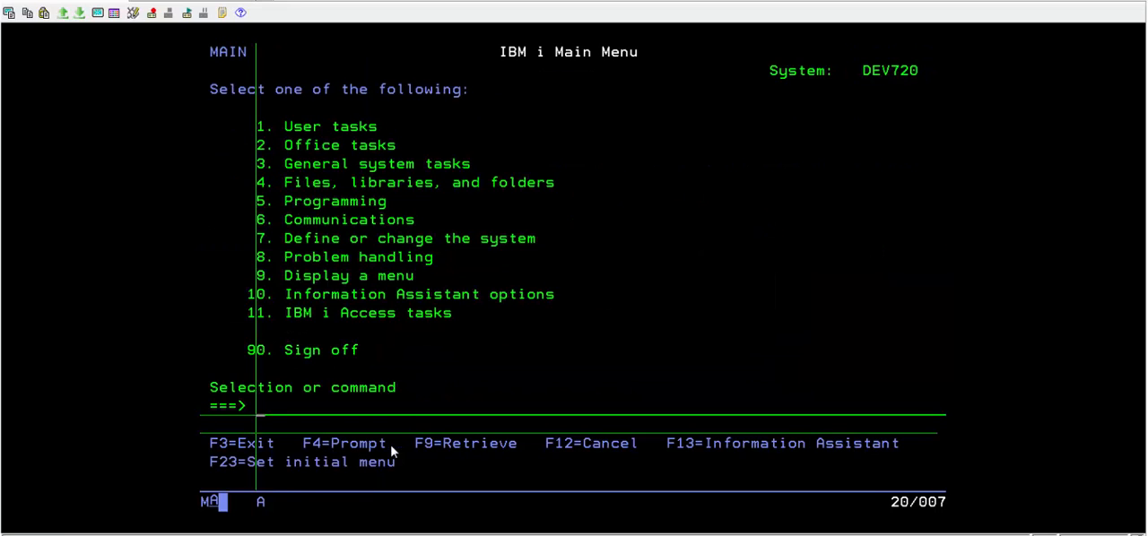
pyautogui.press('Enter')
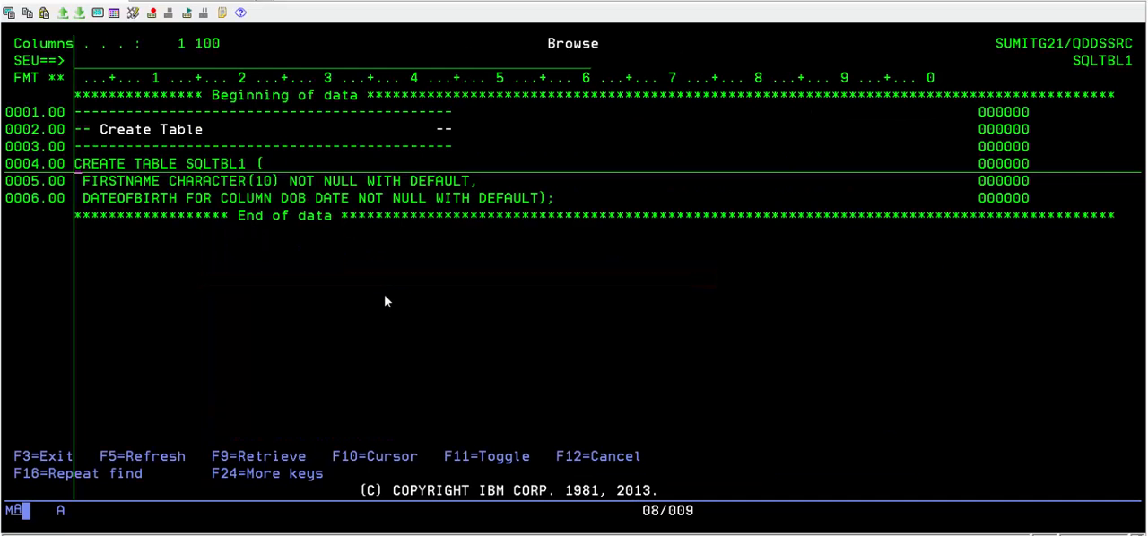
pyautogui.press('F3')
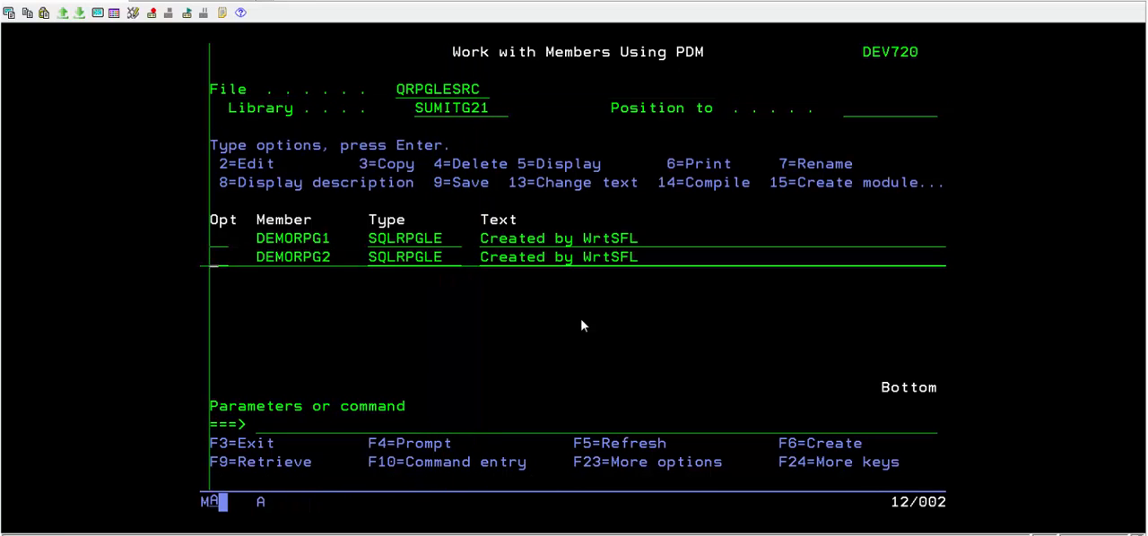
# - Display the DEMORPG2 source with option 5 and page through it
pyautogui.write('5')
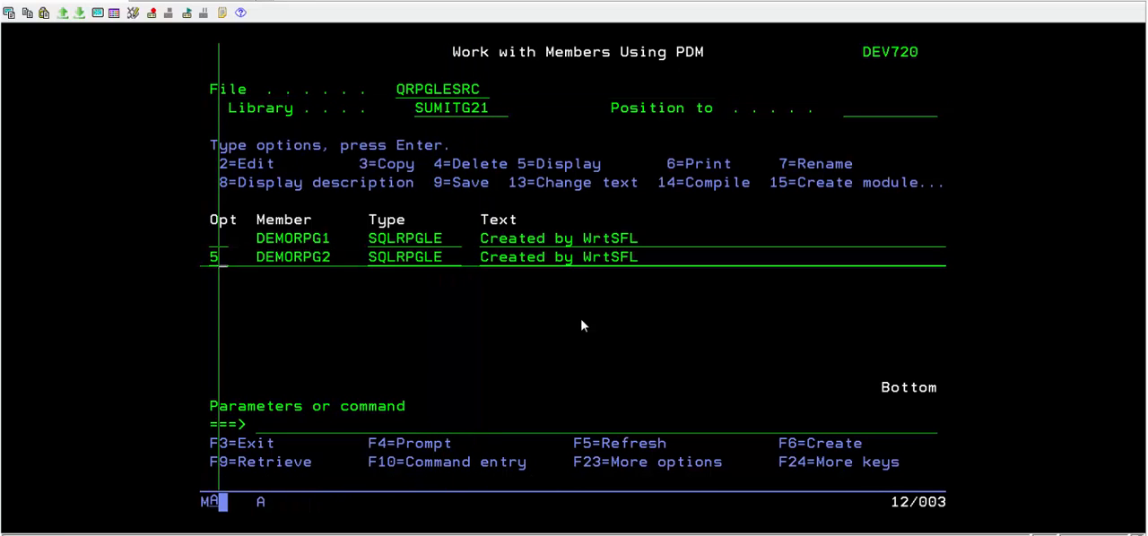
pyautogui.press('Enter')
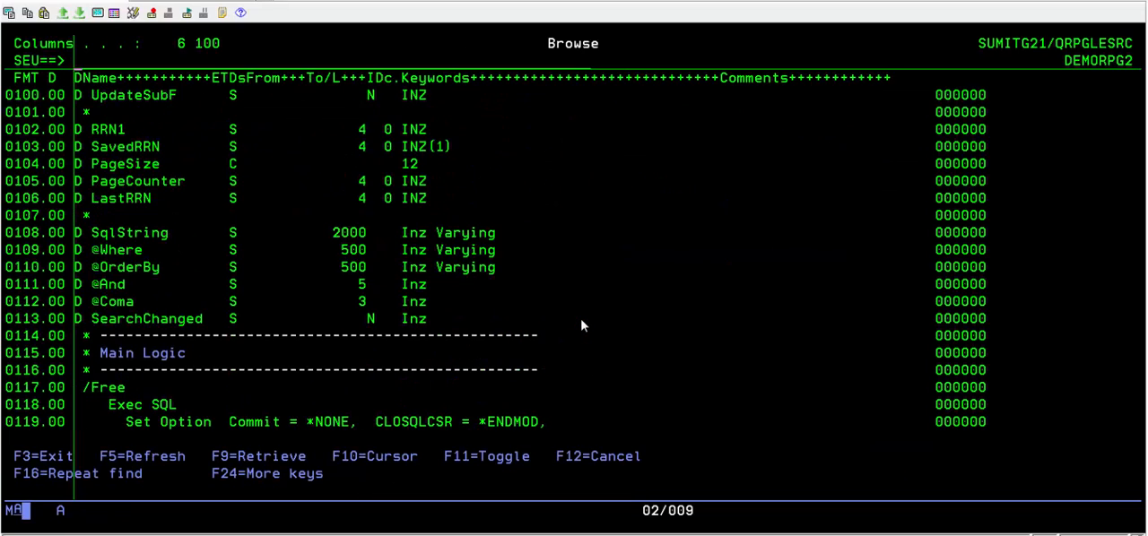
pyautogui.scroll(-3)
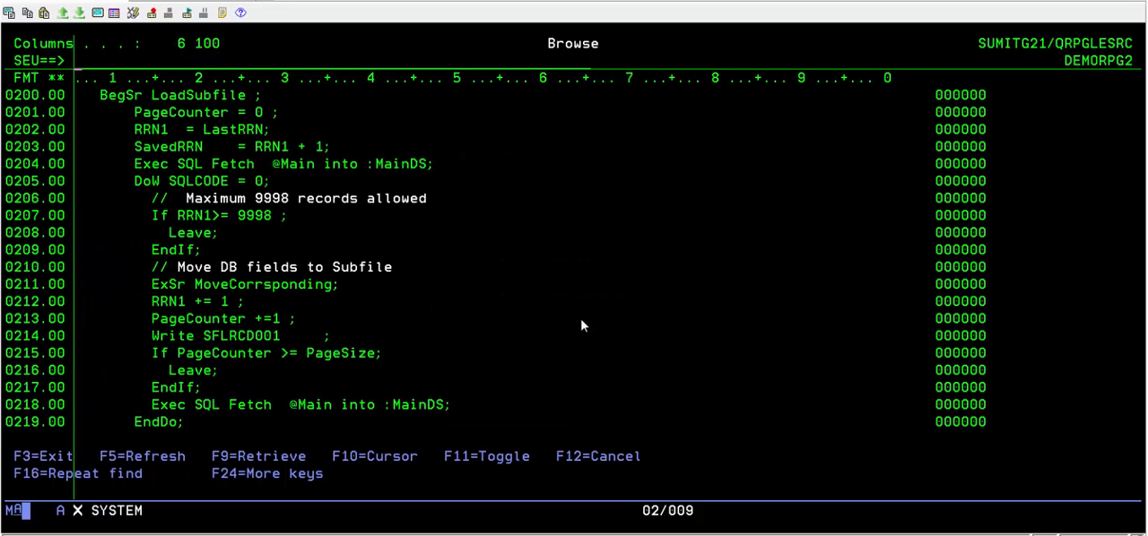
pyautogui.scroll(-3)
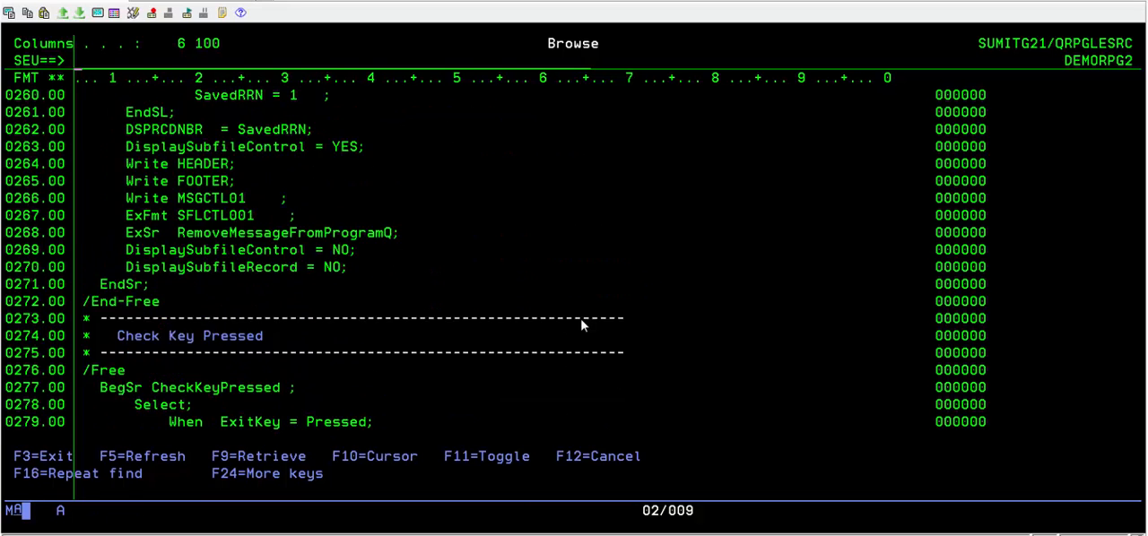
pyautogui.scroll(-3)
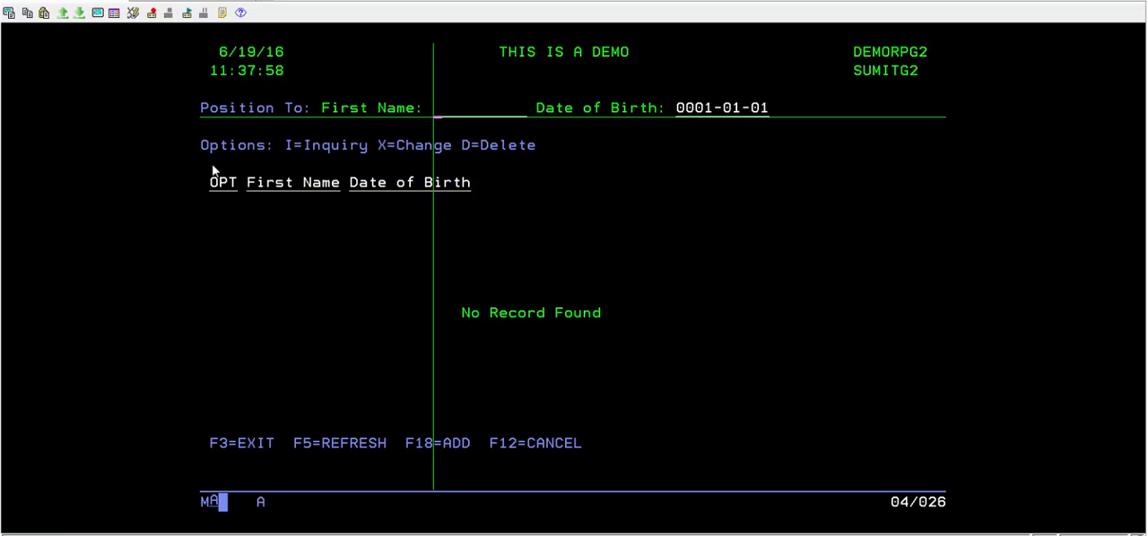
# - Show the demo's Add New Record screen, then exit to the IBM i Main Menu
pyautogui.press('F18')
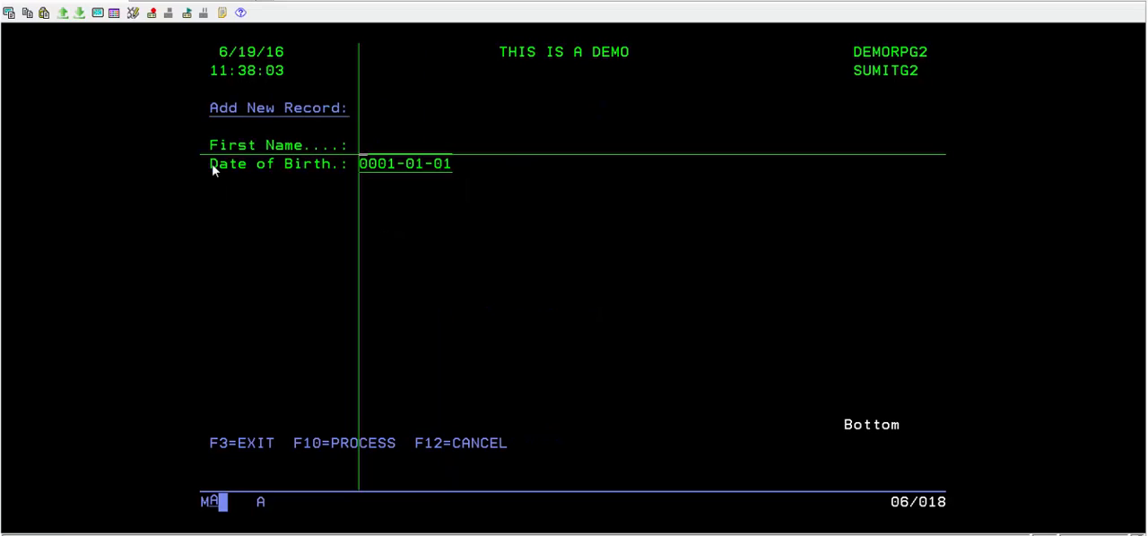
pyautogui.click(278, 143)
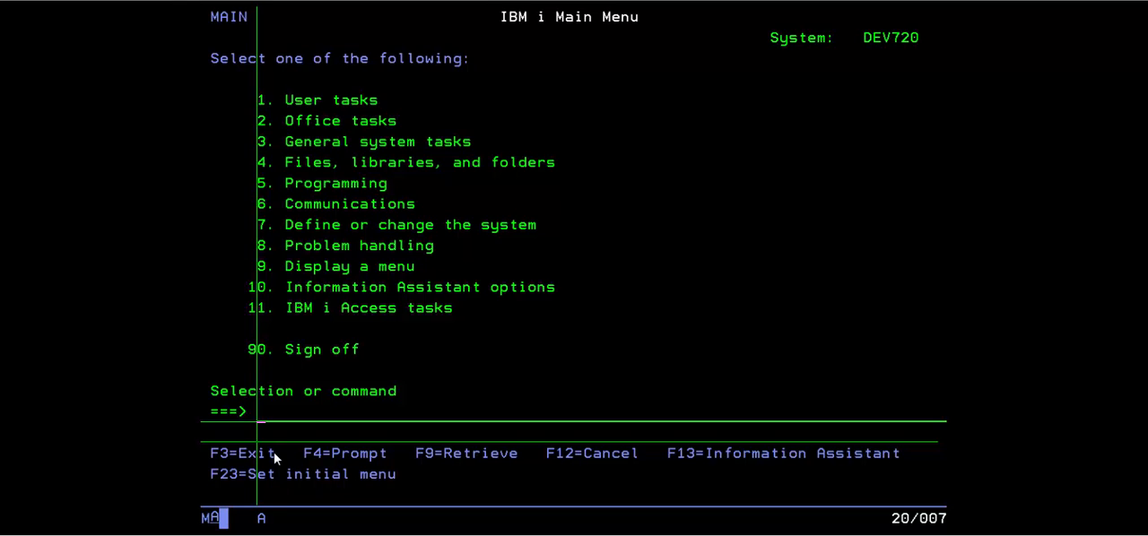
# - Run WRTSFL from the main menu and continue past the T1DEPT/T1EMPLOY salary-sum SELECT
pyautogui.write('wr')
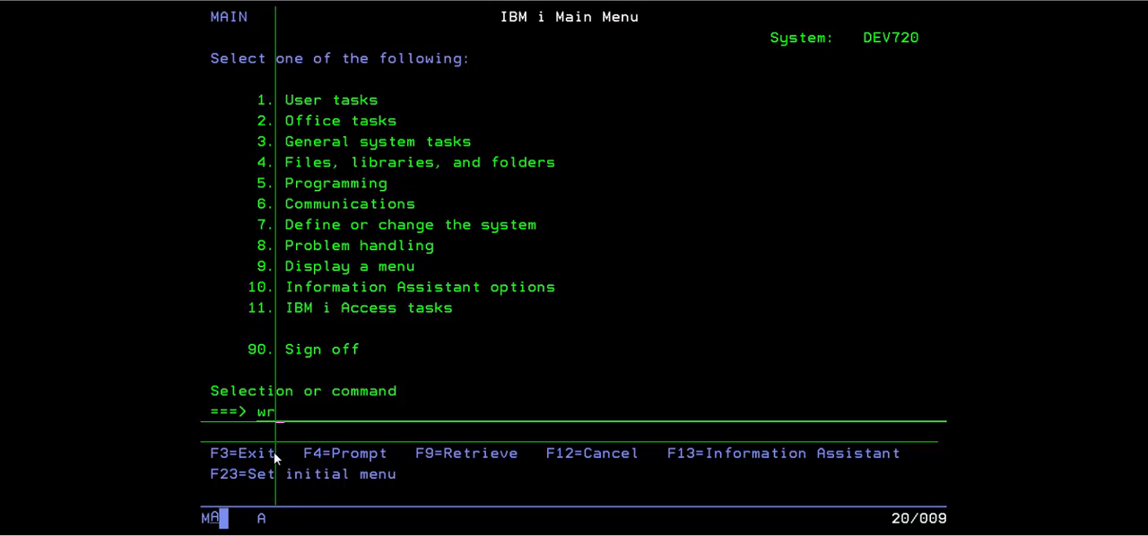
pyautogui.write('tsfl')
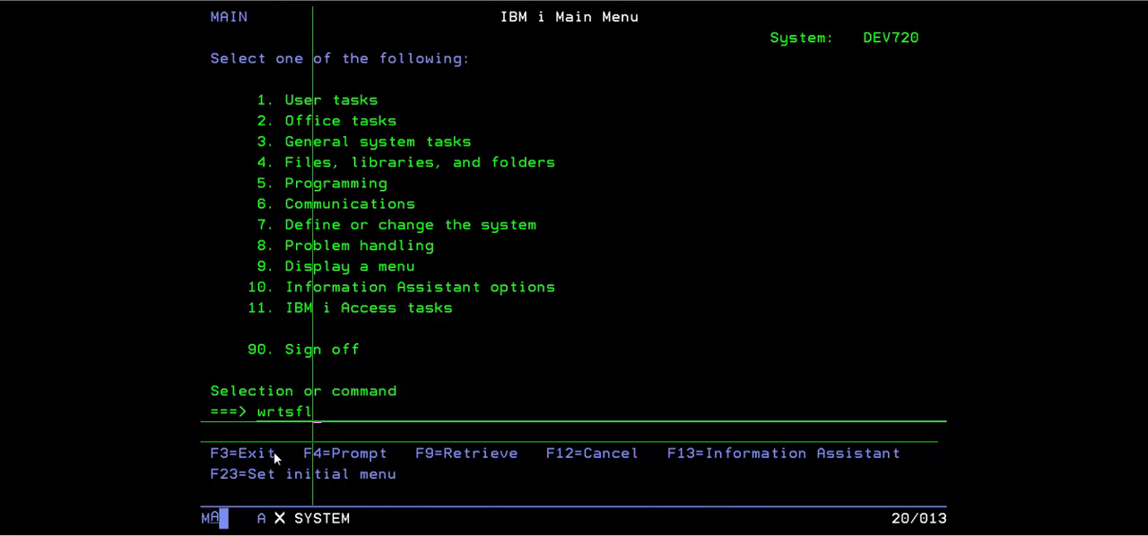
pyautogui.press('Enter')
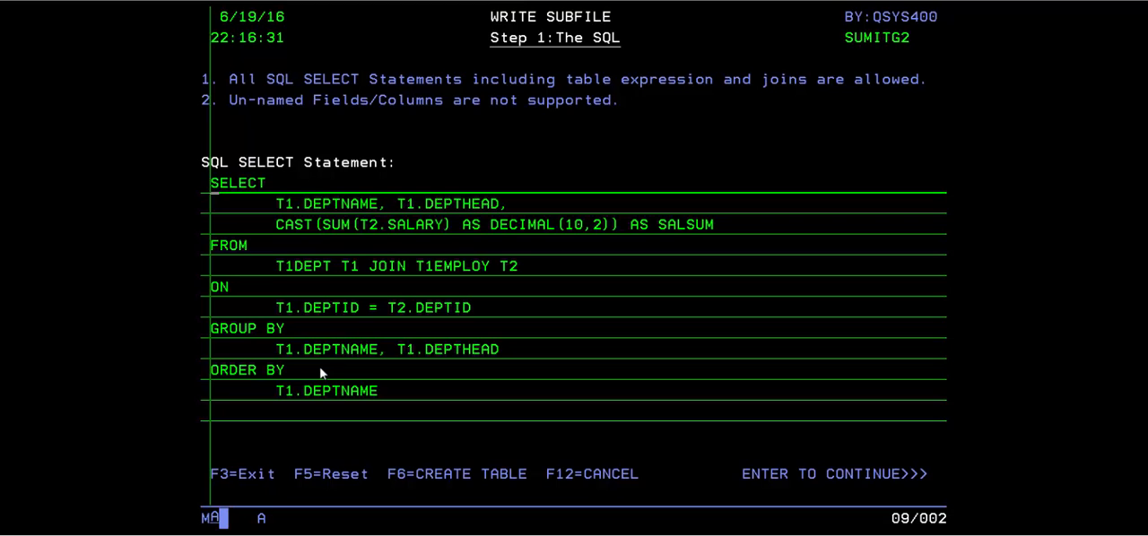
pyautogui.moveTo(312, 326)
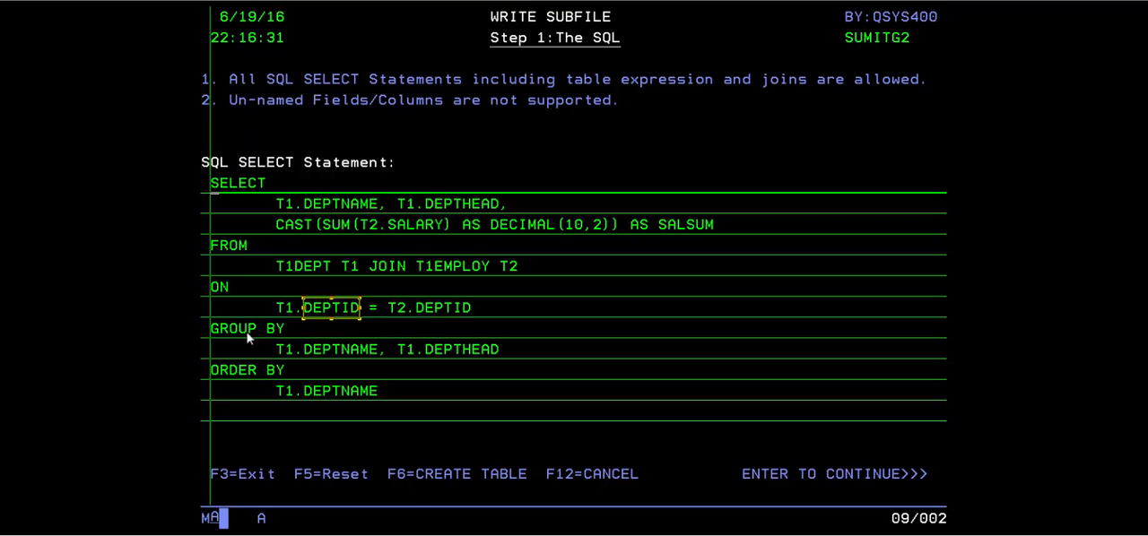
pyautogui.moveTo(308, 351)
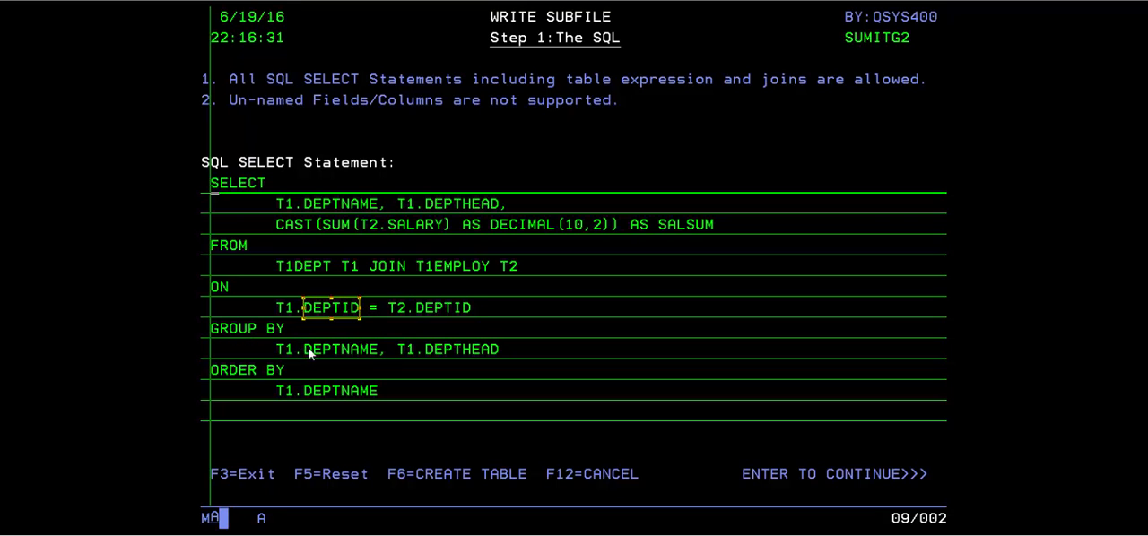
pyautogui.moveTo(474, 359)
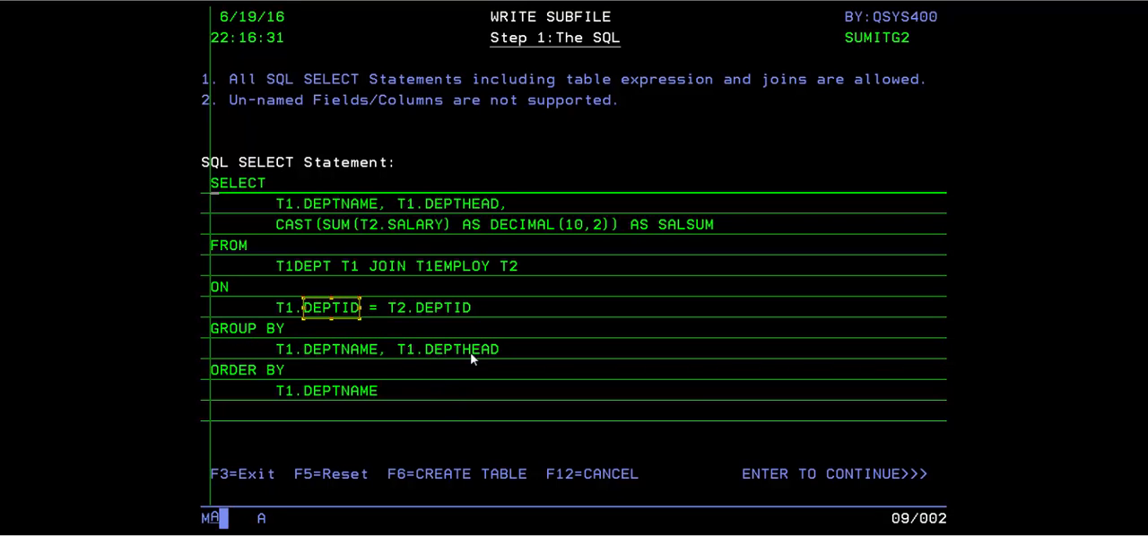
pyautogui.click(294, 224)
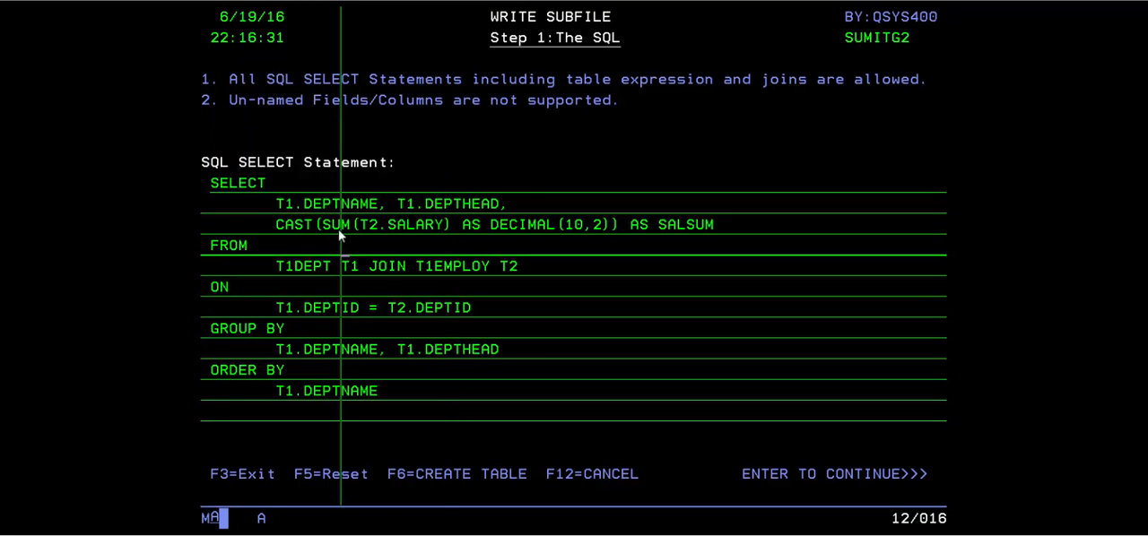
pyautogui.moveTo(393, 226)
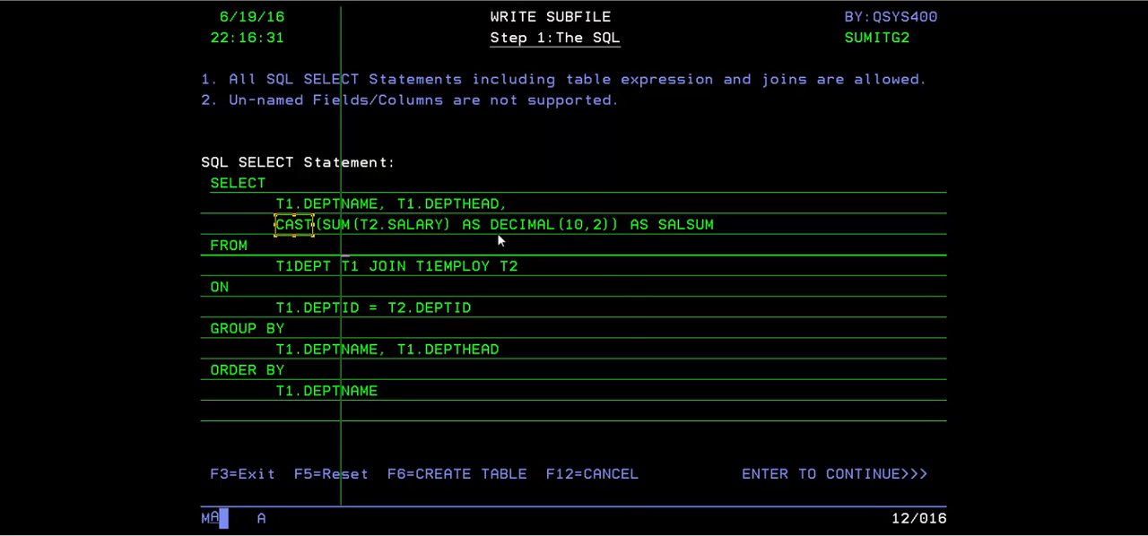
pyautogui.moveTo(634, 224)
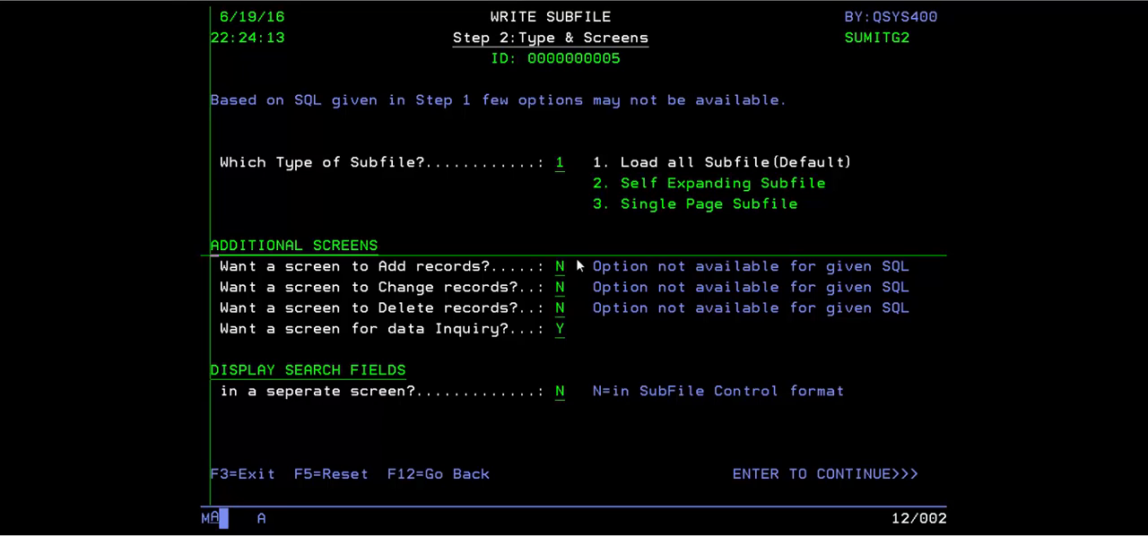
pyautogui.moveTo(397, 298)
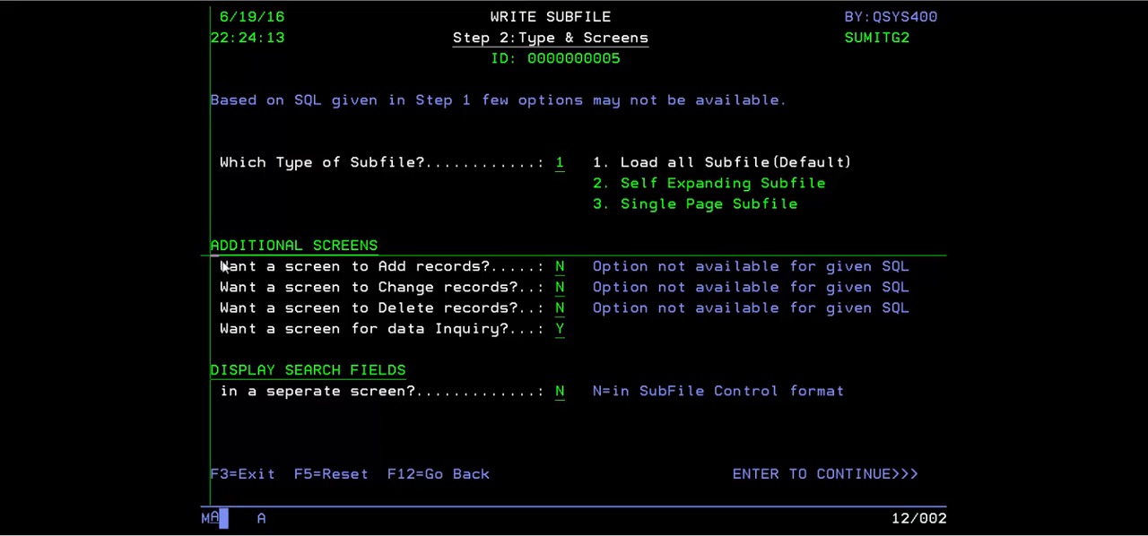
pyautogui.moveTo(223, 269)
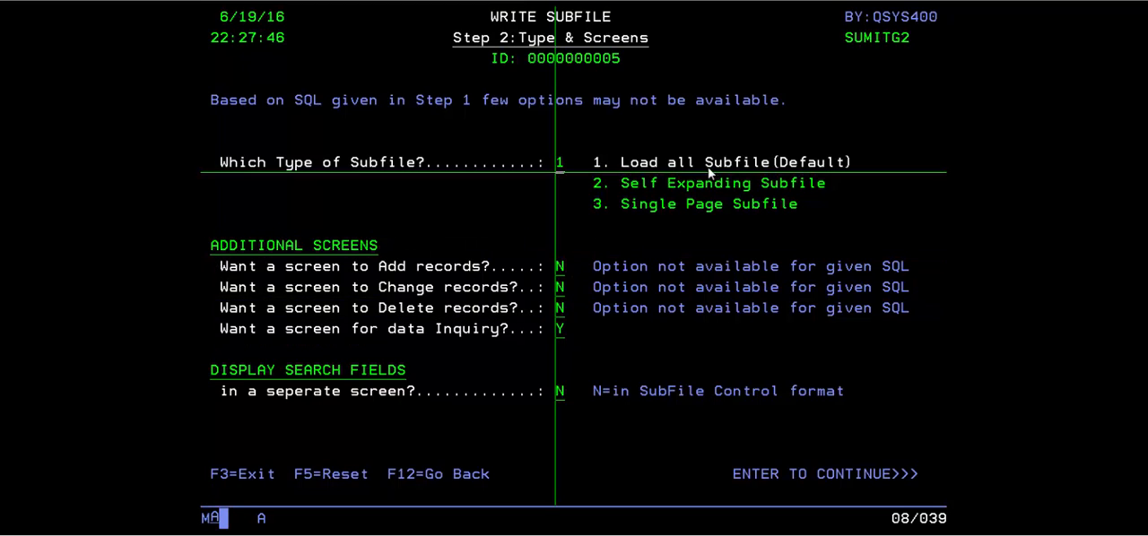
pyautogui.moveTo(599, 233)
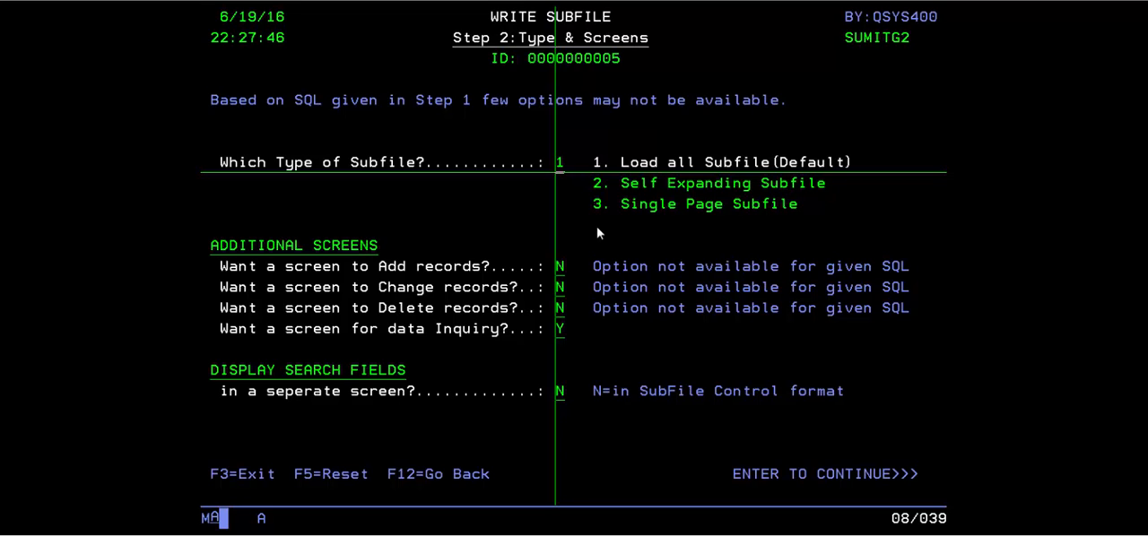
# - Enter 3 (Single Page Subfile) as the subfile type
pyautogui.write('3')
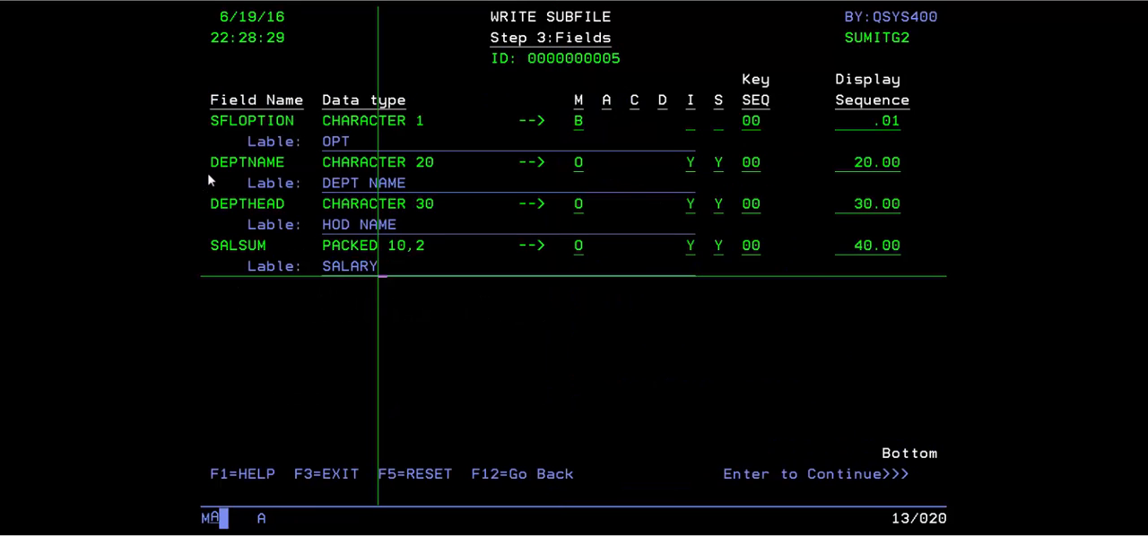
pyautogui.moveTo(226, 179)
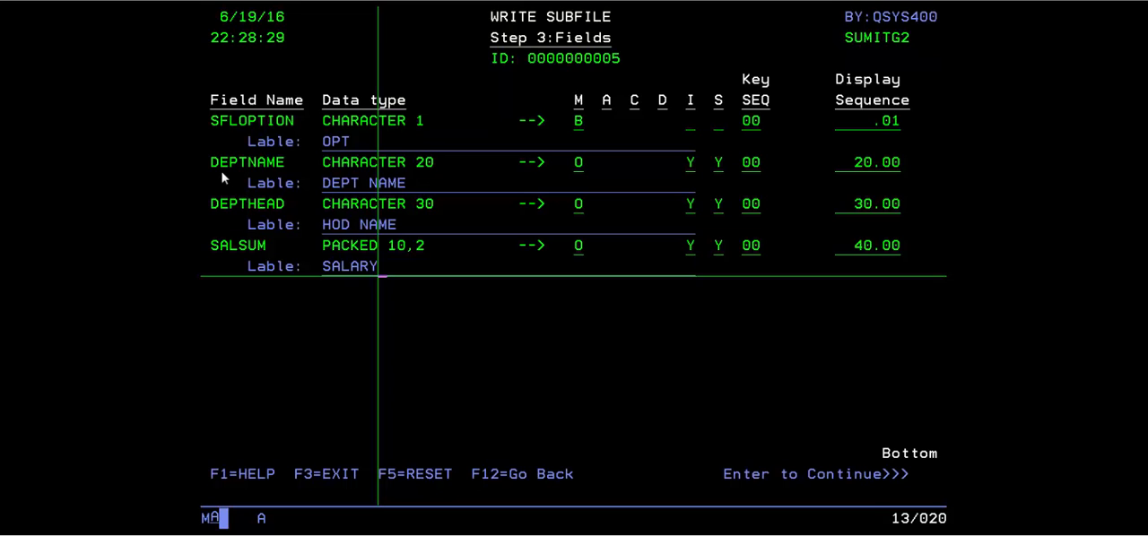
pyautogui.moveTo(223, 175)
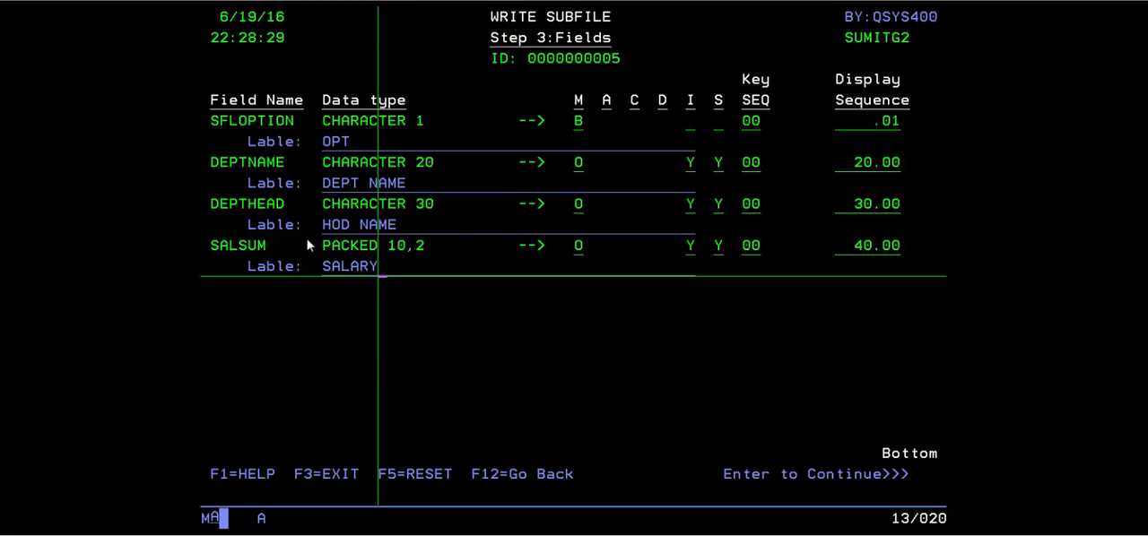
# - Name the display file member DEMODSPF3 and RPG member DEMORPG3, then generate the code into SUMITG21
pyautogui.press('Enter')
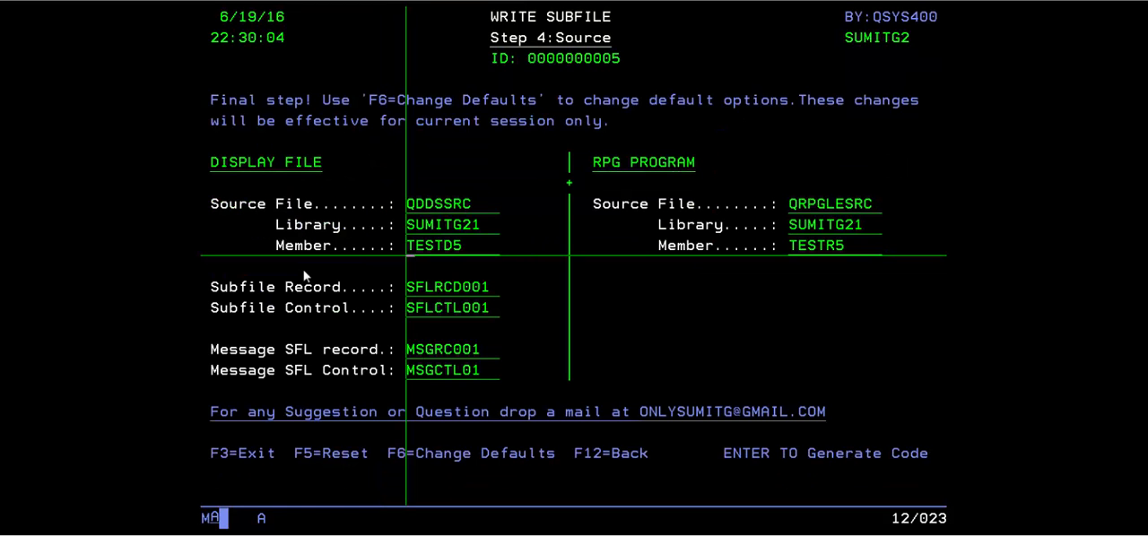
pyautogui.write('DEMOD5')
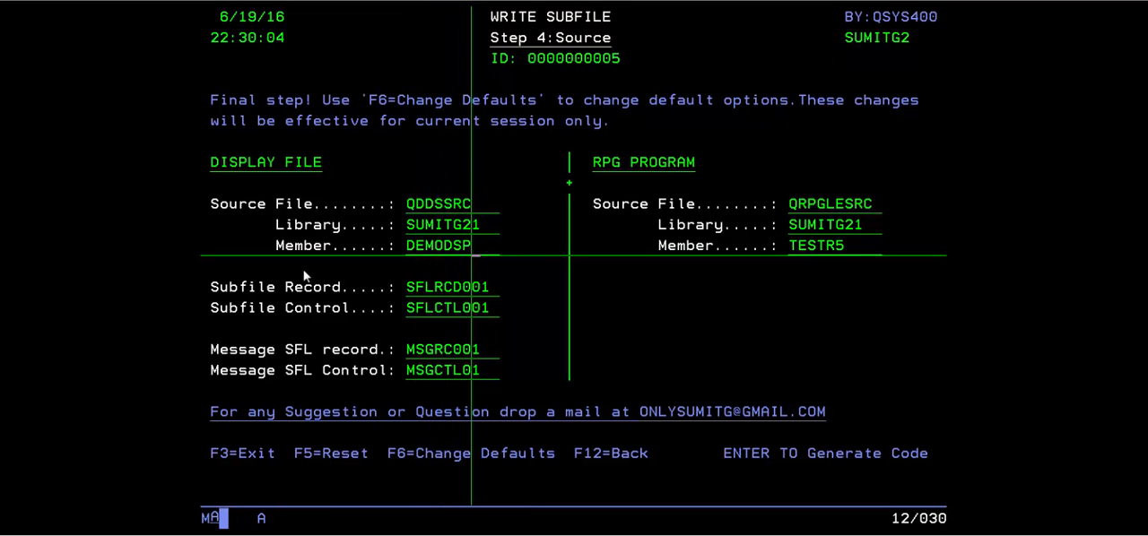
pyautogui.write('F')
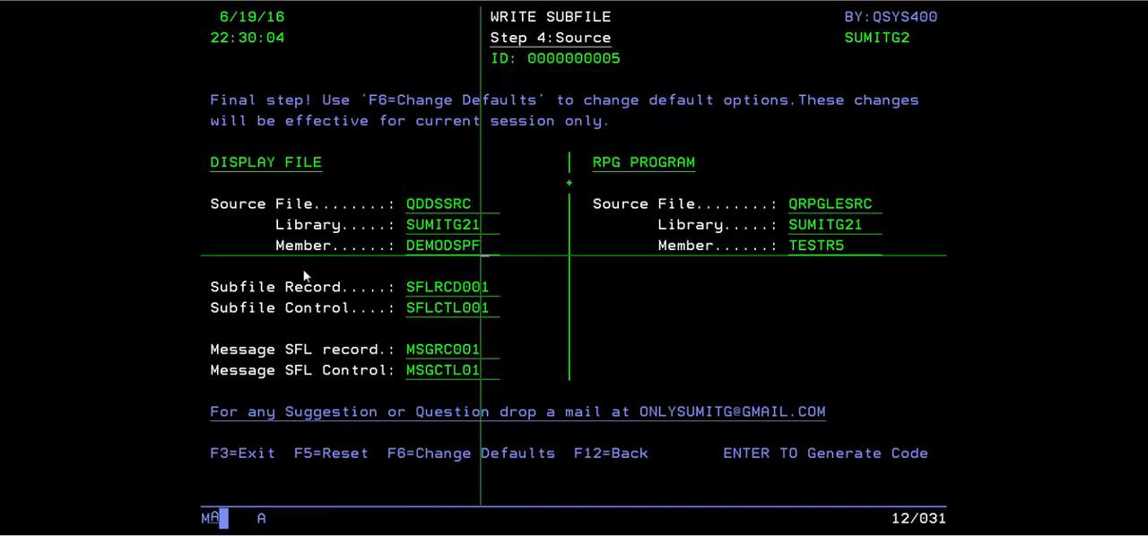
pyautogui.write('3')
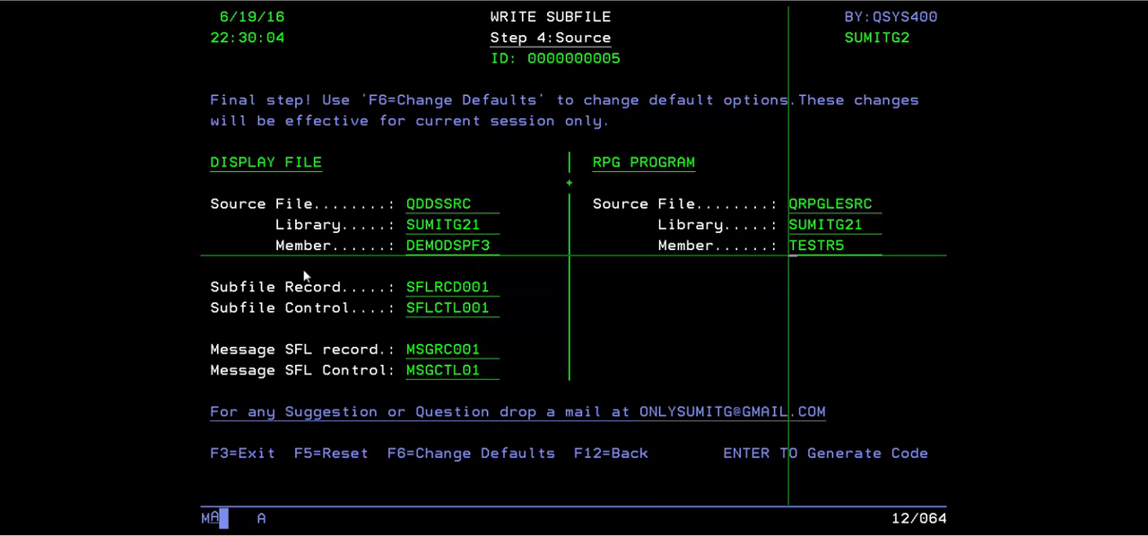
pyautogui.write('DEMOR5')
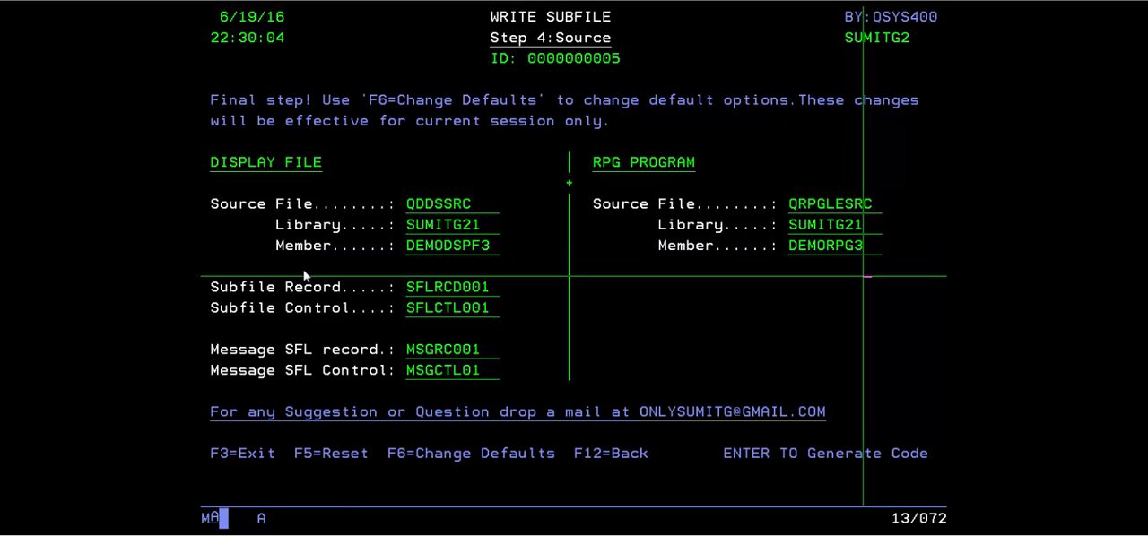
pyautogui.press('enter')
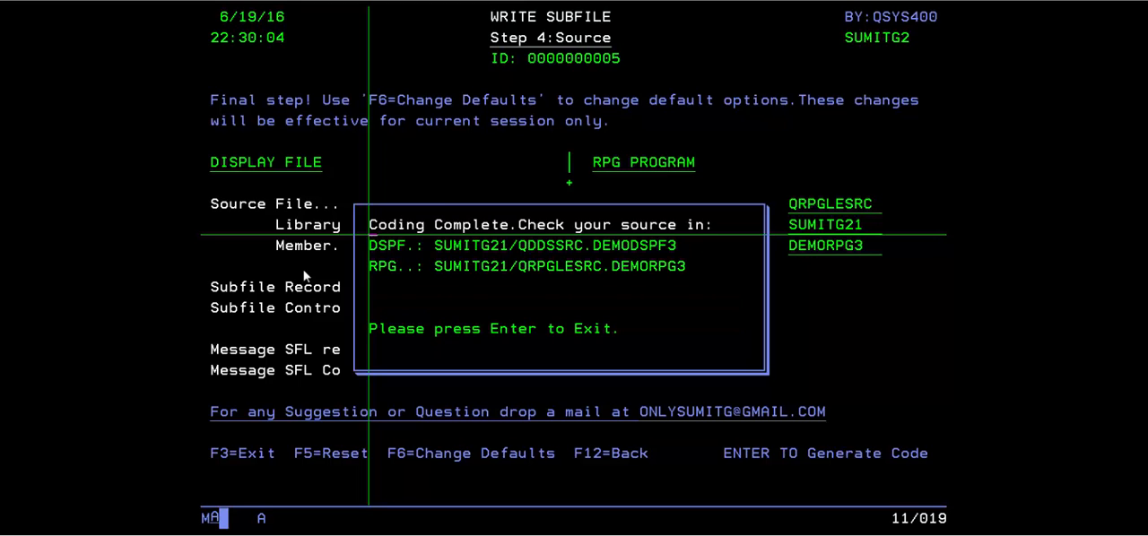
pyautogui.press('Enter')
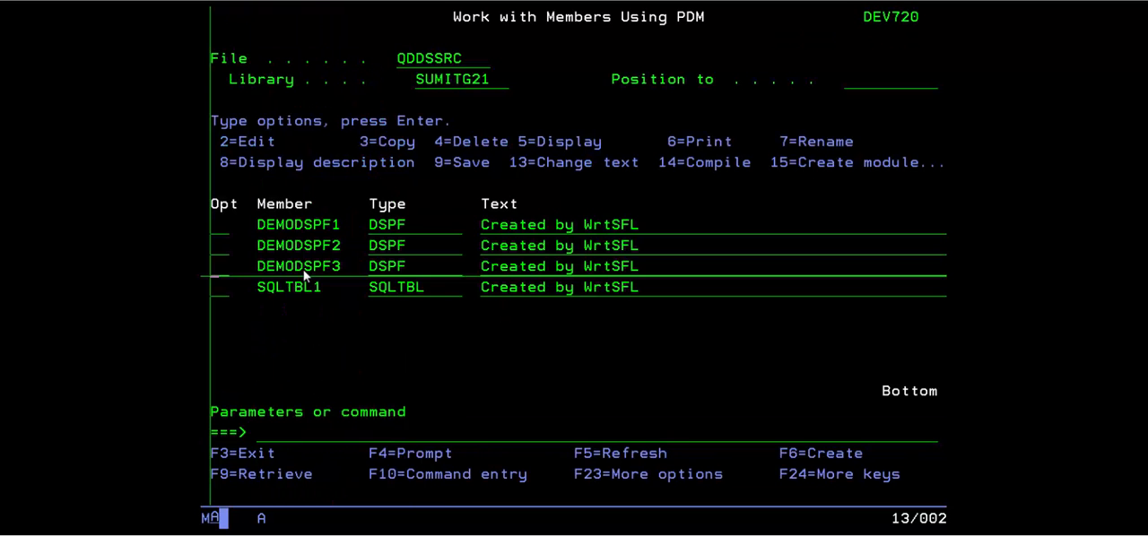
# - Browse the DEMODSPF3 source with option 5, then compile it with option 14 into SUMITG21
pyautogui.write('5')
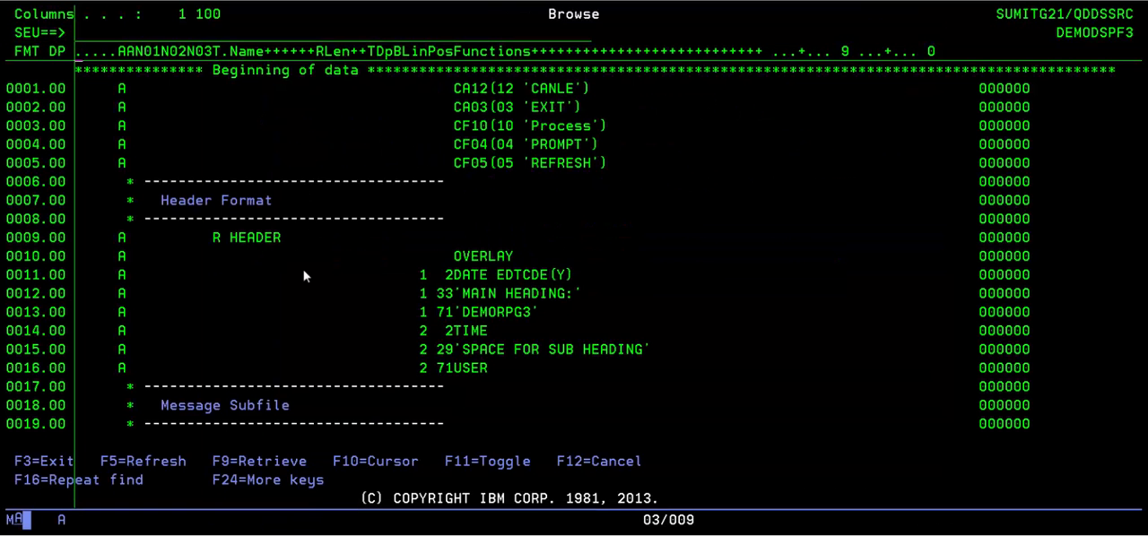
pyautogui.scroll(-3)
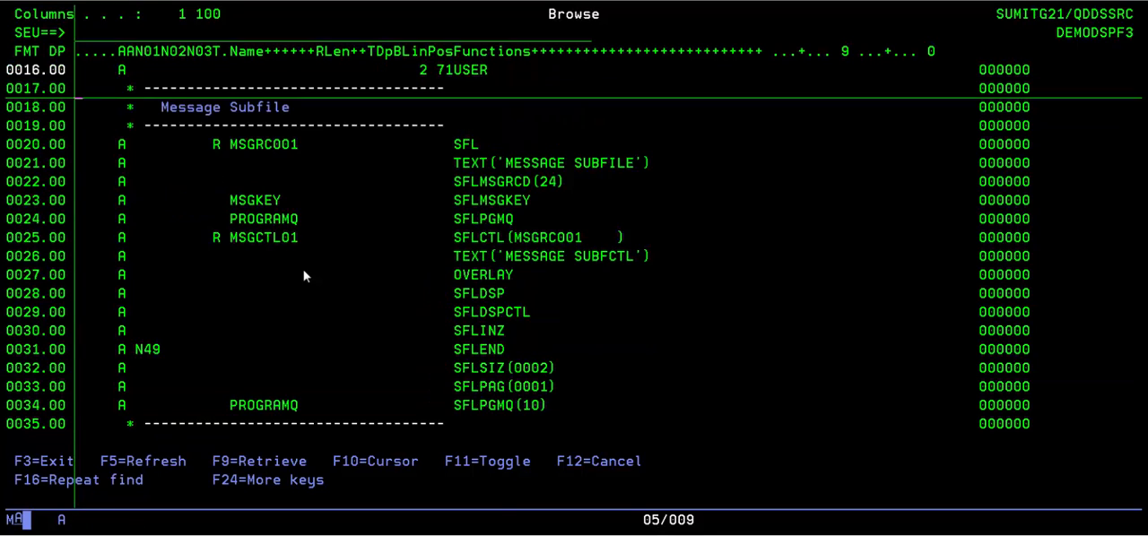
pyautogui.scroll(-3)
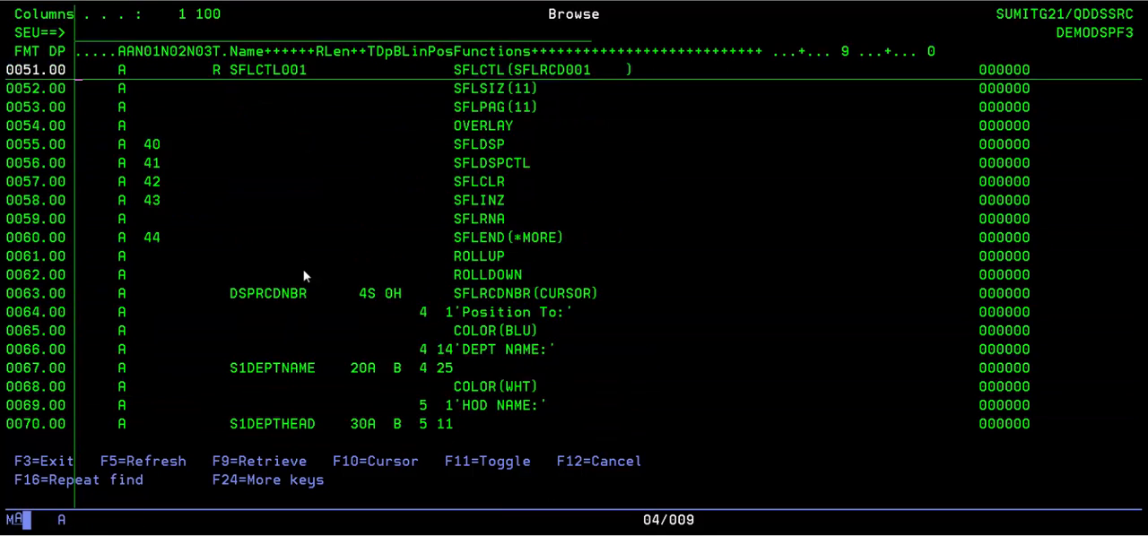
pyautogui.moveTo(373, 104)
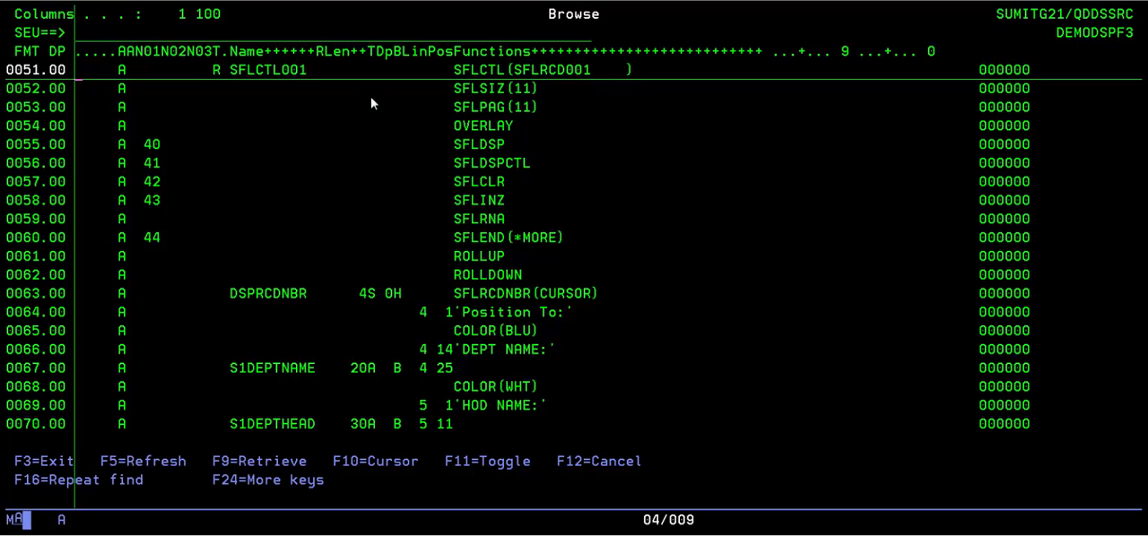
pyautogui.moveTo(416, 212)
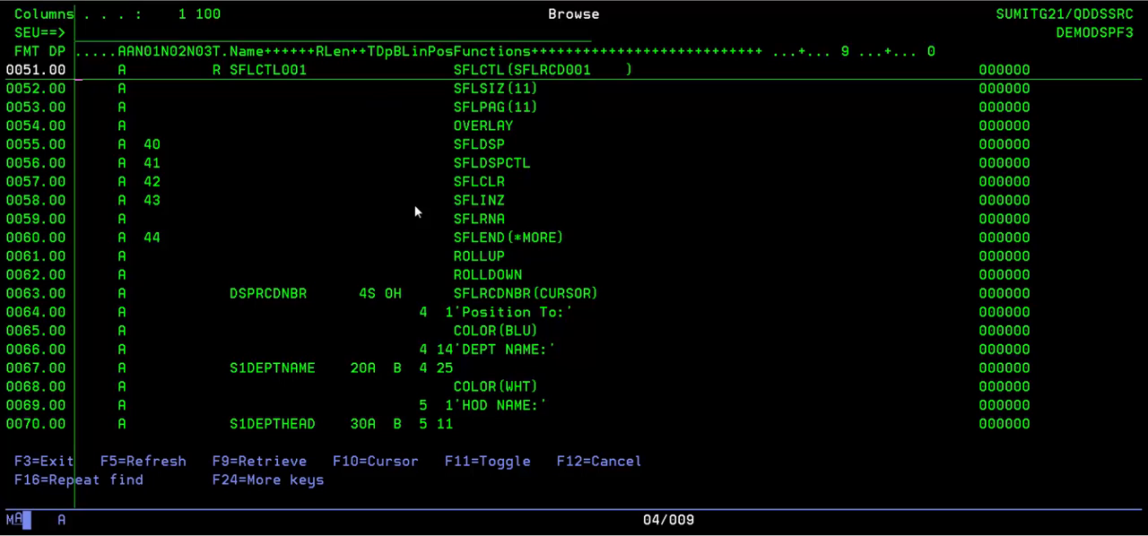
pyautogui.moveTo(459, 279)
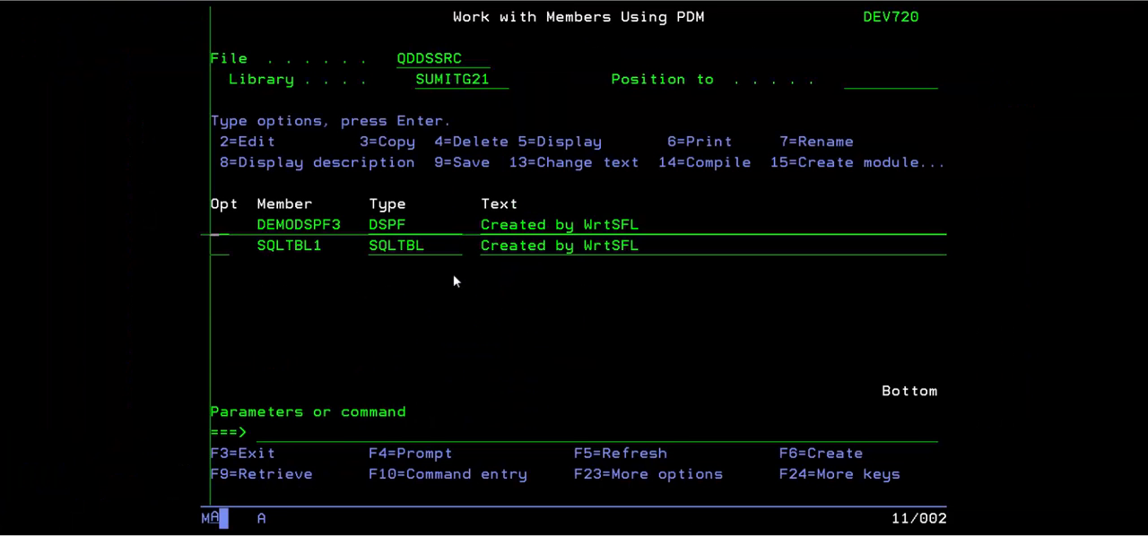
pyautogui.press('Enter')
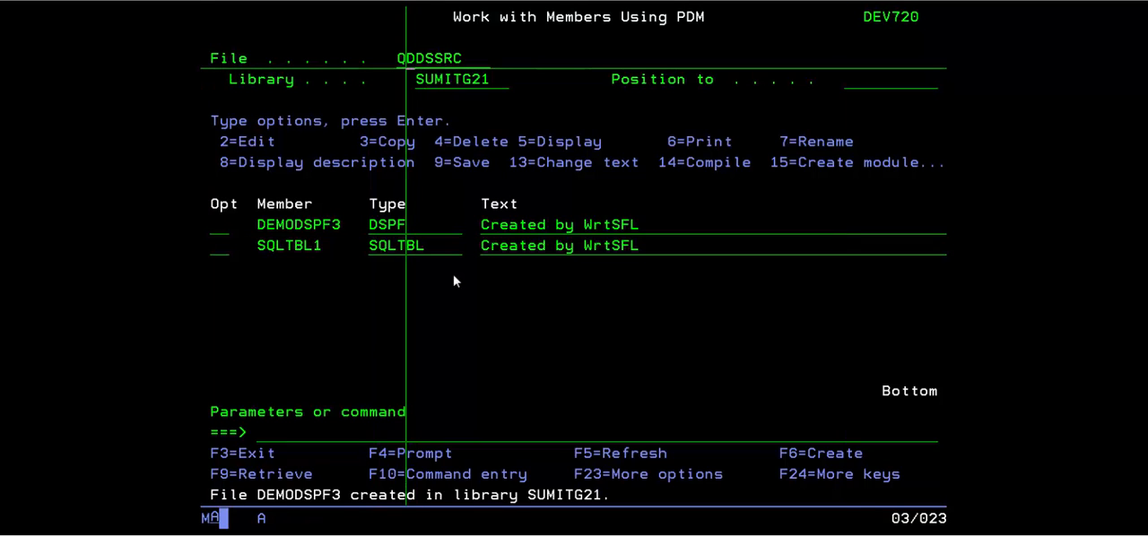
# - Switch the PDM file to QRPGLESRC and page through the DEMORPG3 program source before marking it for compile
pyautogui.write('Qrpglesrc')
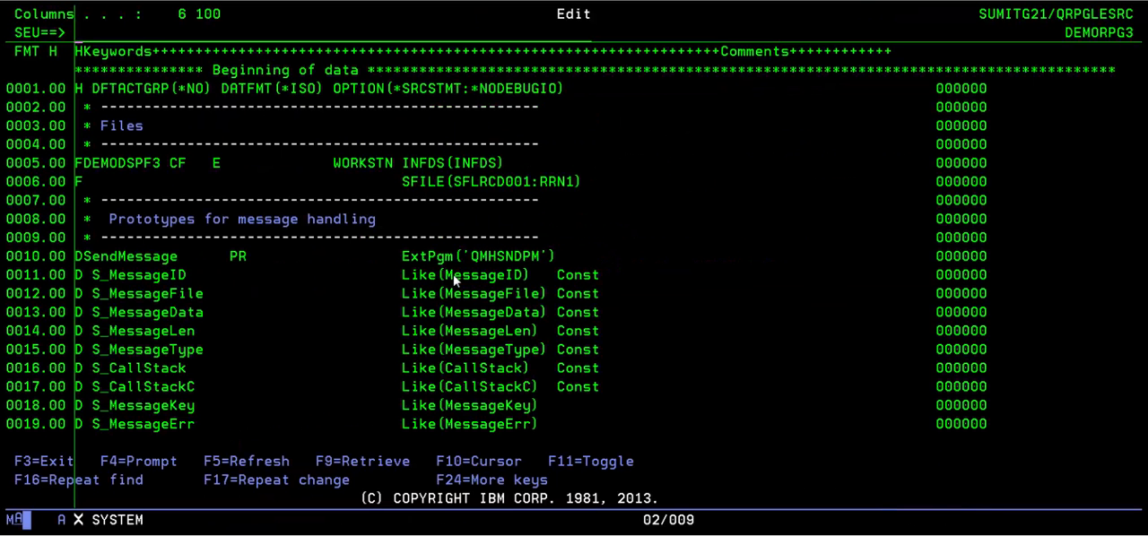
pyautogui.scroll(-3)
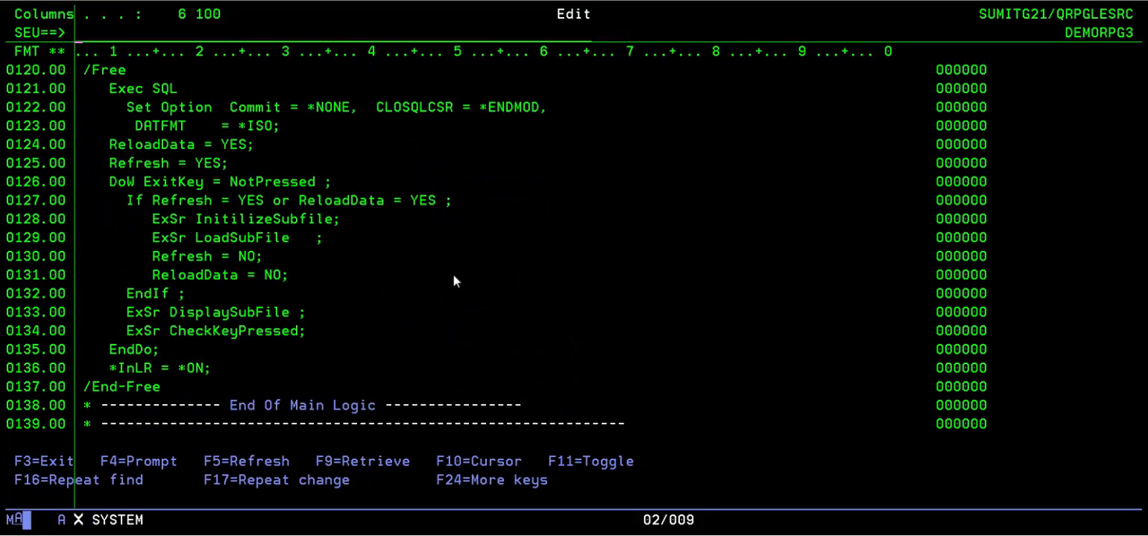
pyautogui.scroll(-3)
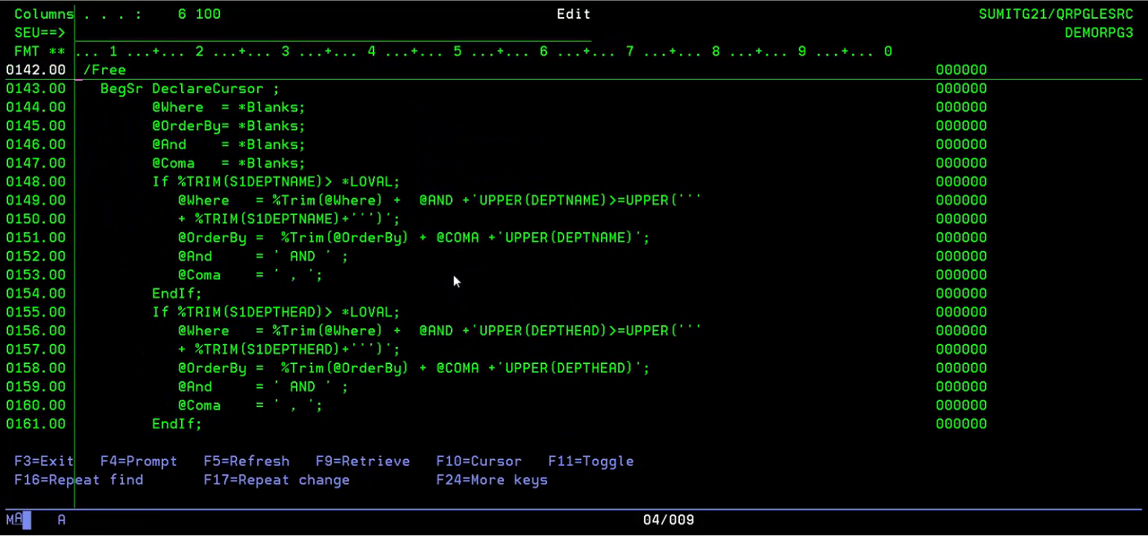
pyautogui.scroll(-3)
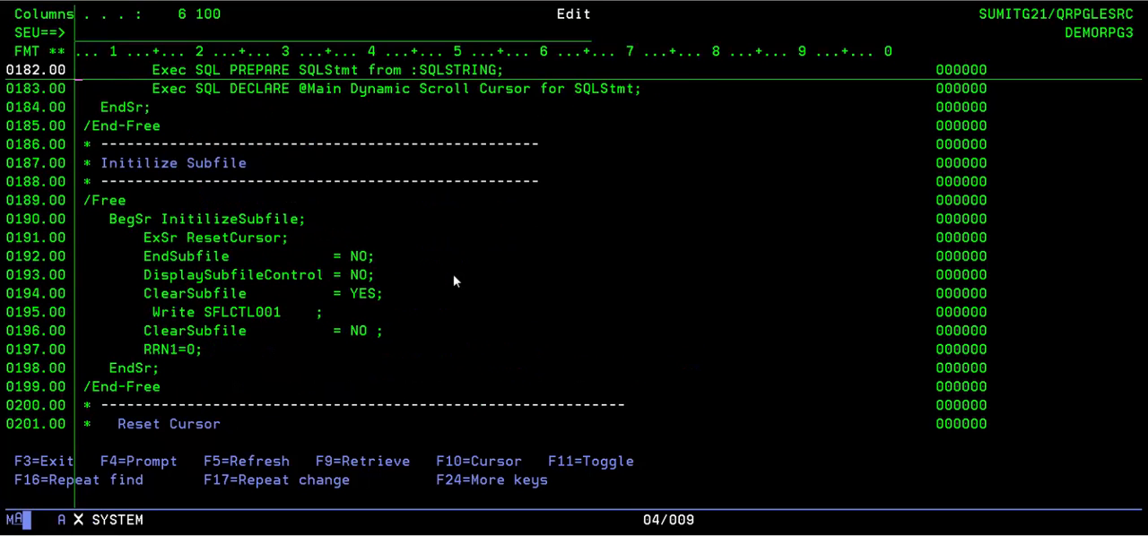
pyautogui.scroll(-3)
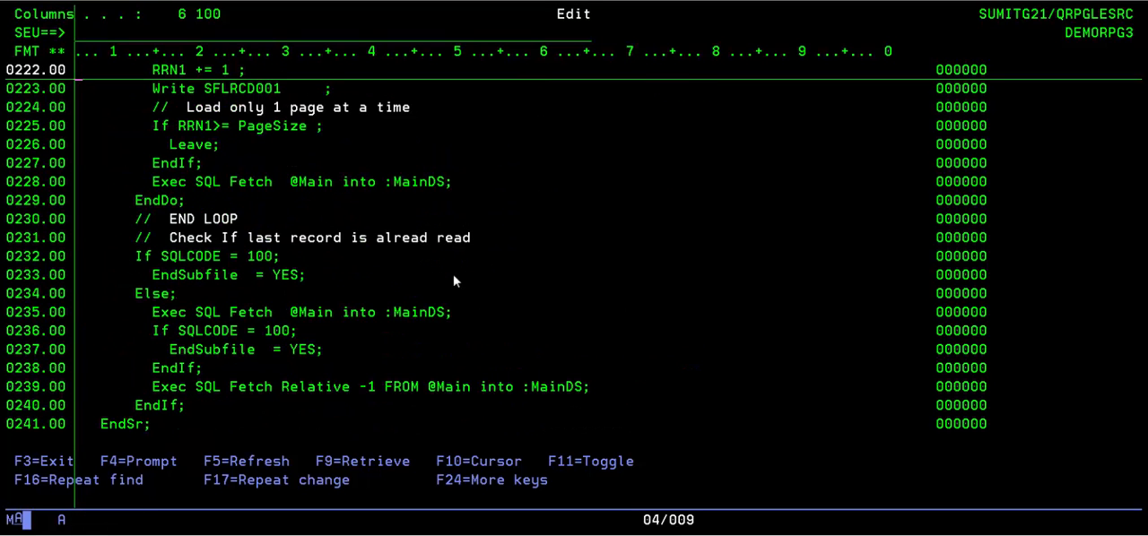
pyautogui.scroll(-3)
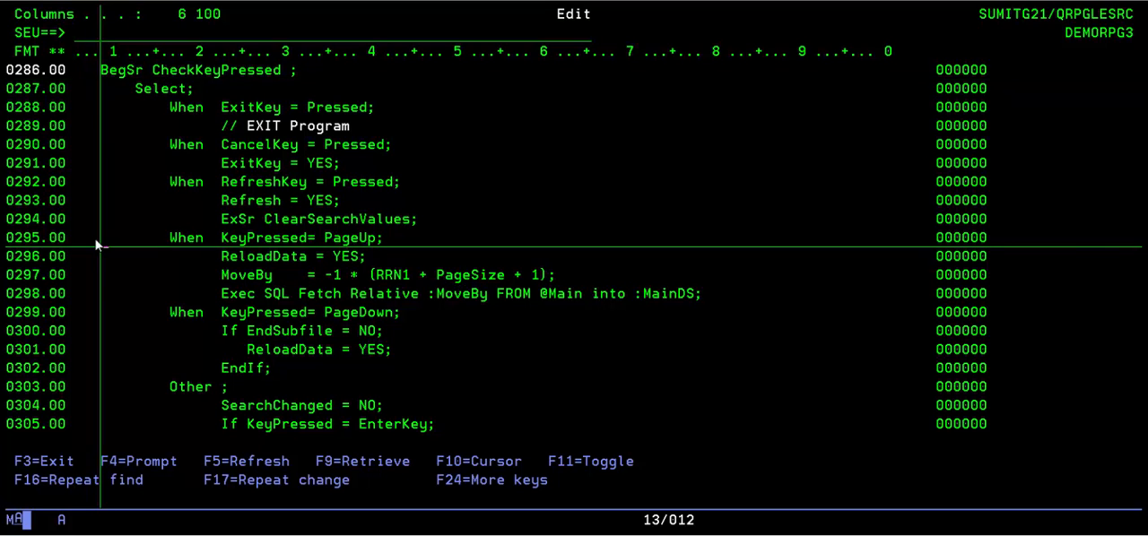
pyautogui.press('f3')
pyautogui.write('14')
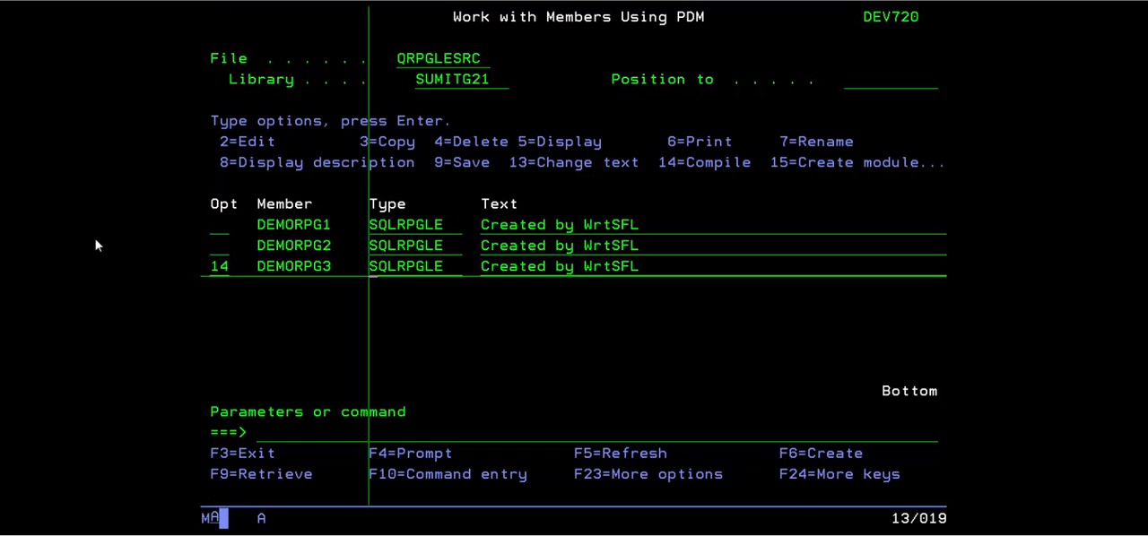
# - Compile and run DEMORPG3, listing IT, SALES and SERVICE departments with HOD names and summed salaries
pyautogui.press('Enter')
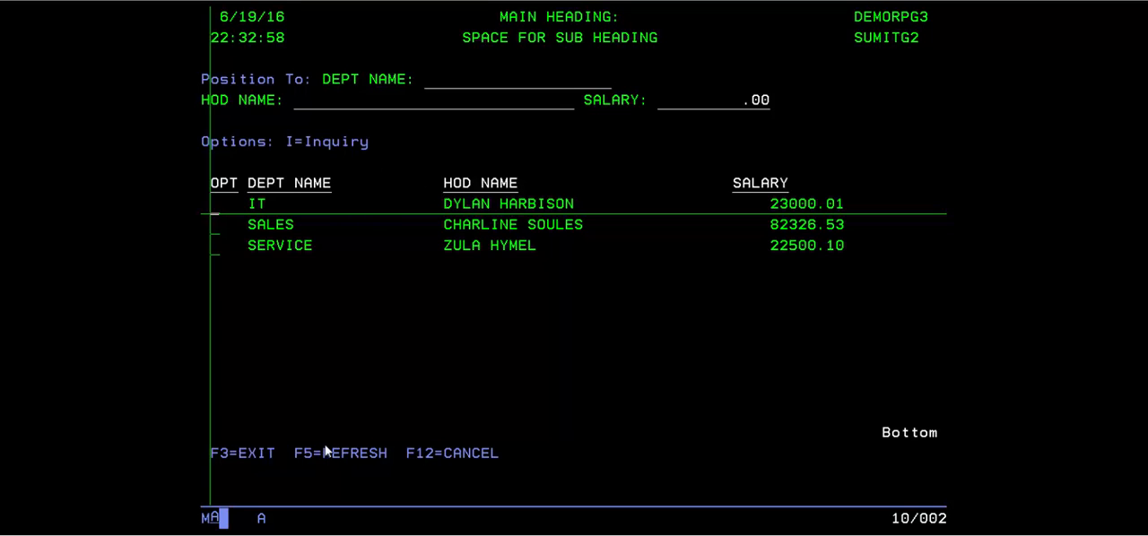
pyautogui.moveTo(508, 153)
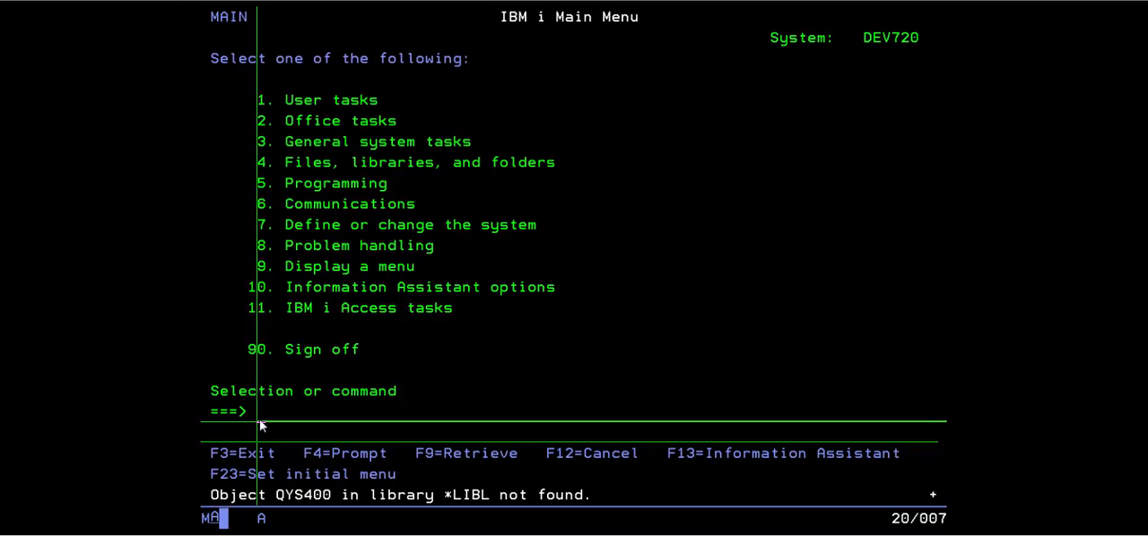
# - Run GO QSYS400 and try menu options 1 and 2 for Write Subfile and Write SQL Table
pyautogui.write('go qs')
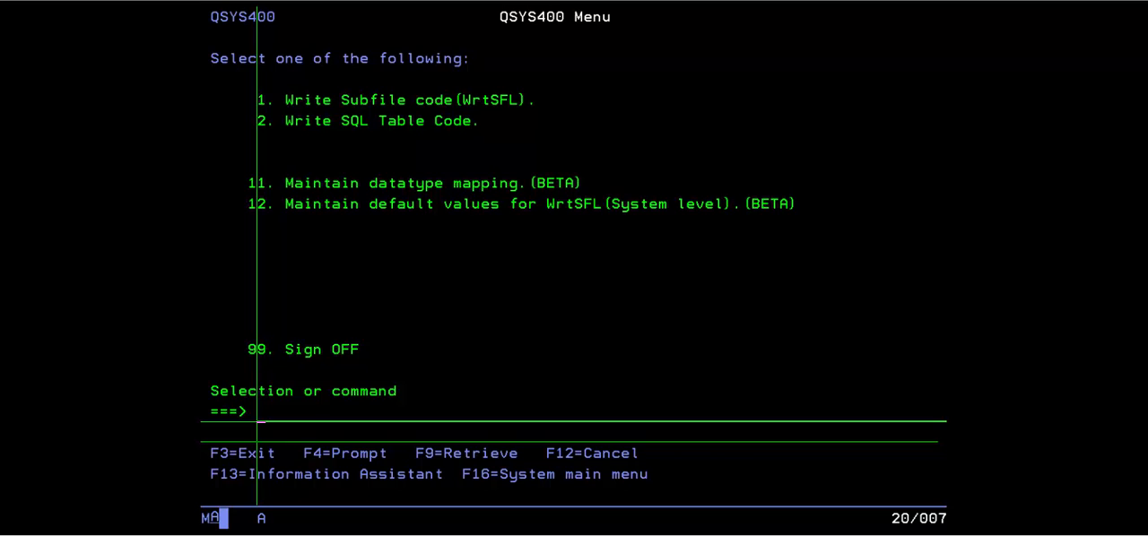
pyautogui.write('1')
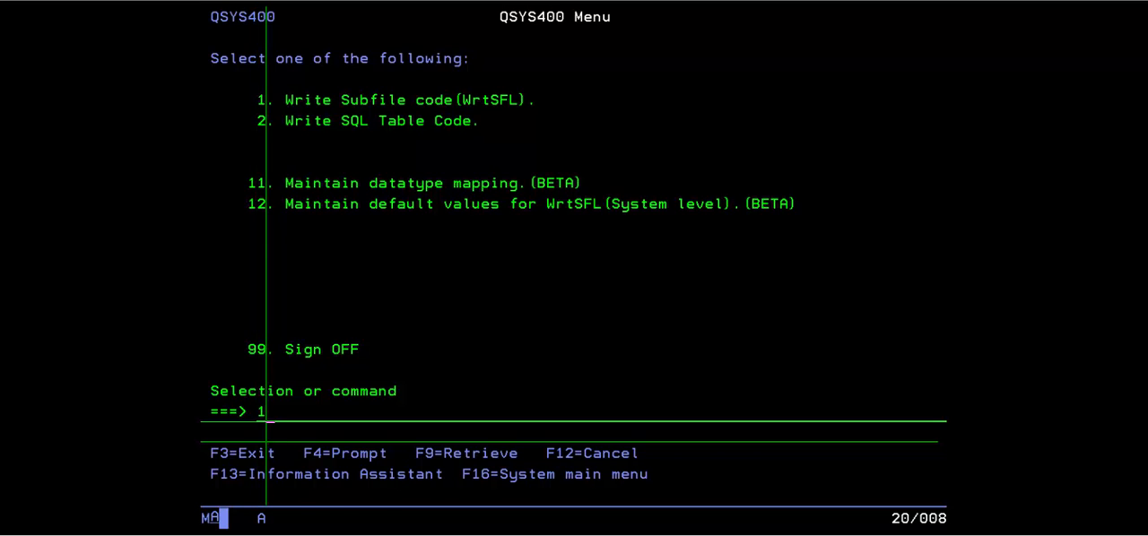
pyautogui.write('2')
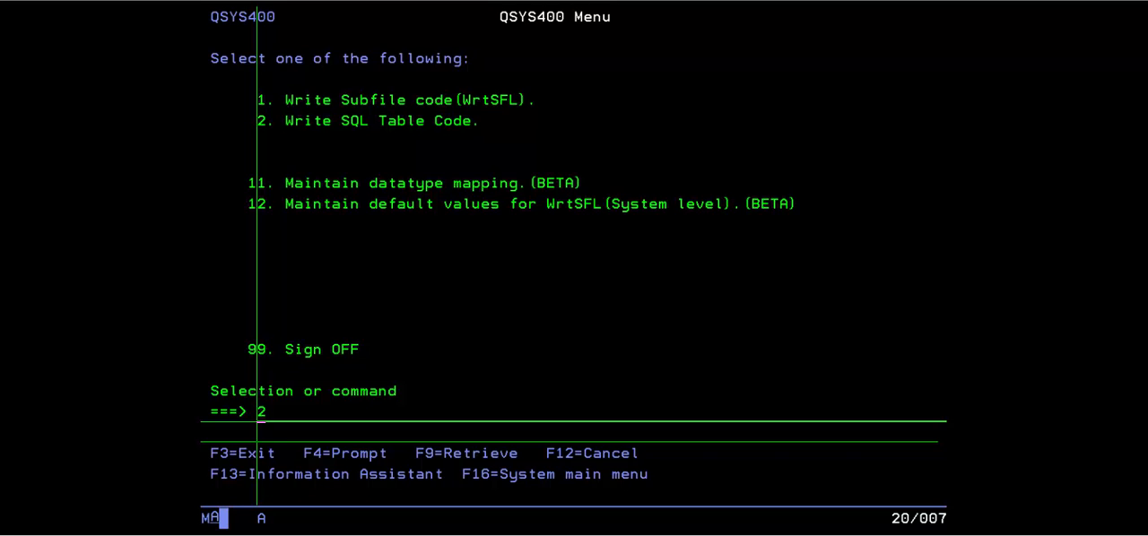
pyautogui.press('Enter')
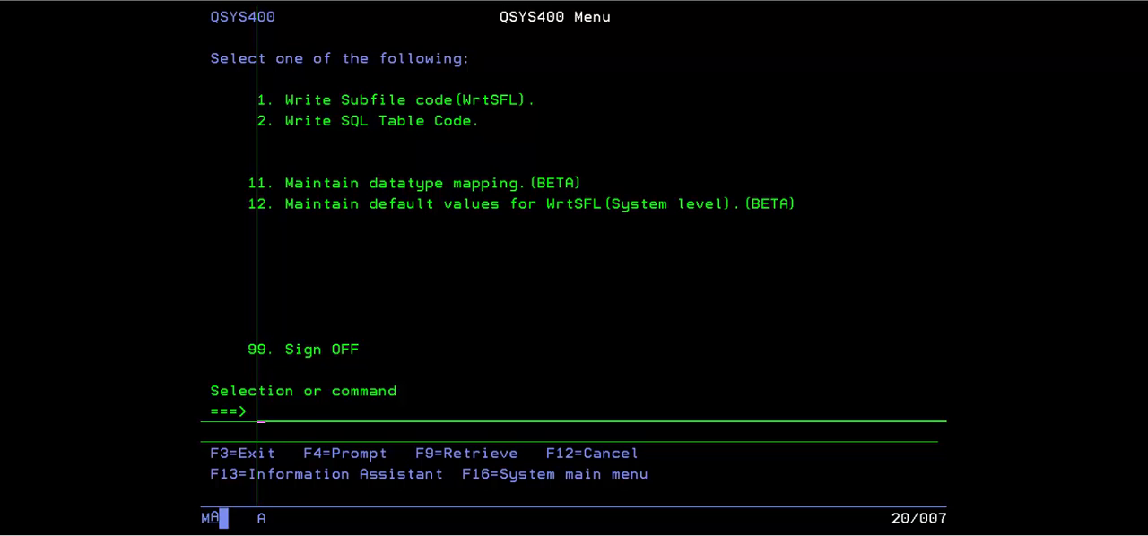
pyautogui.press('Enter')
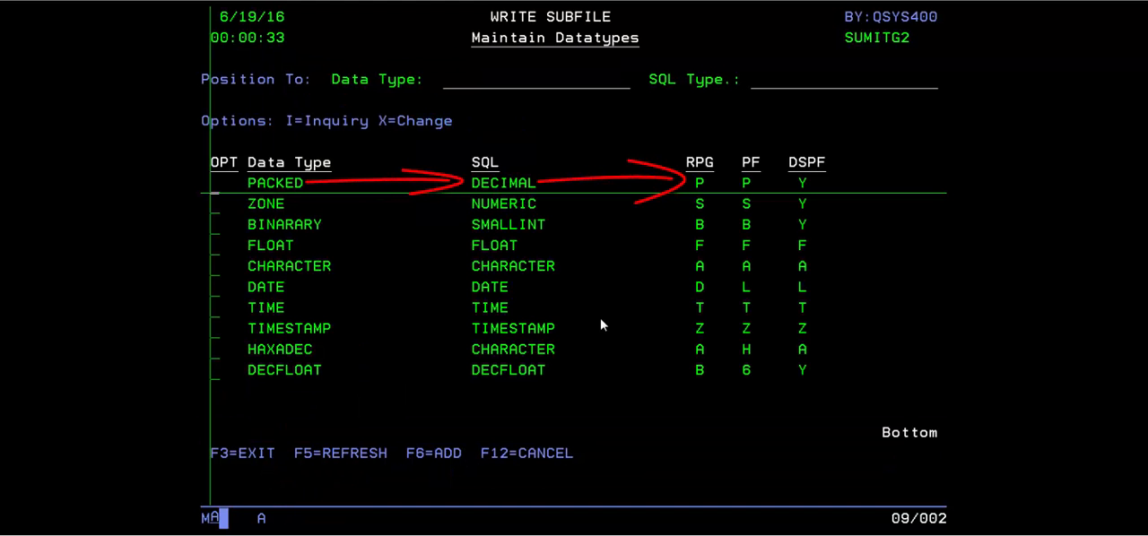
pyautogui.moveTo(403, 434)
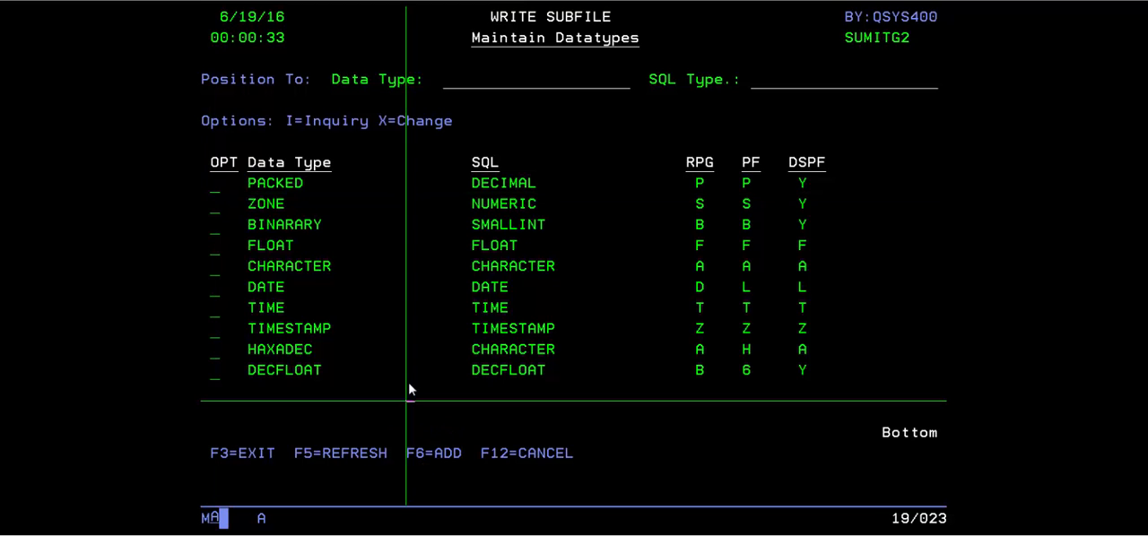
pyautogui.moveTo(223, 226)
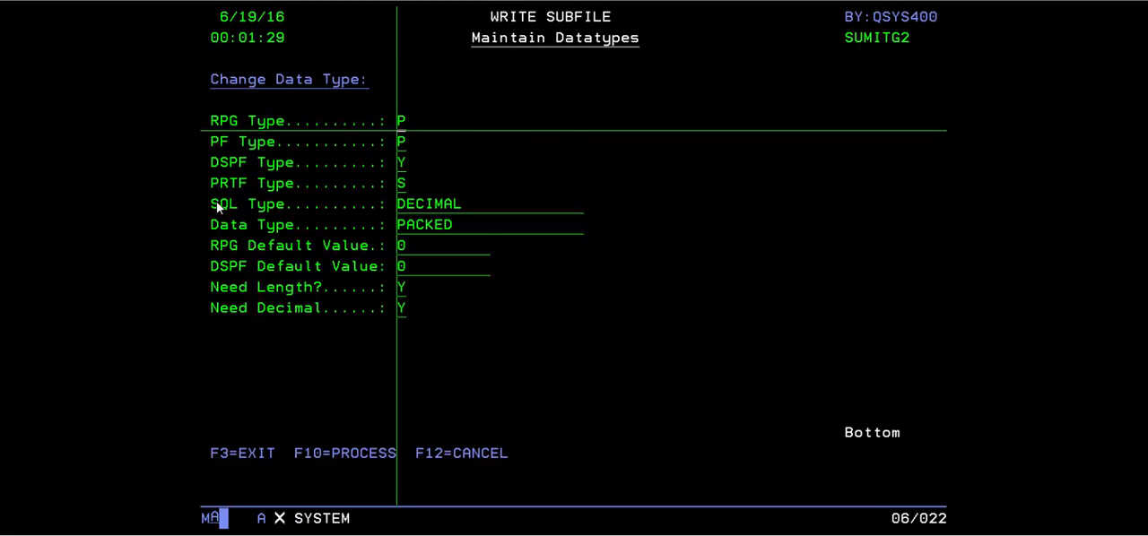
pyautogui.press('f12')
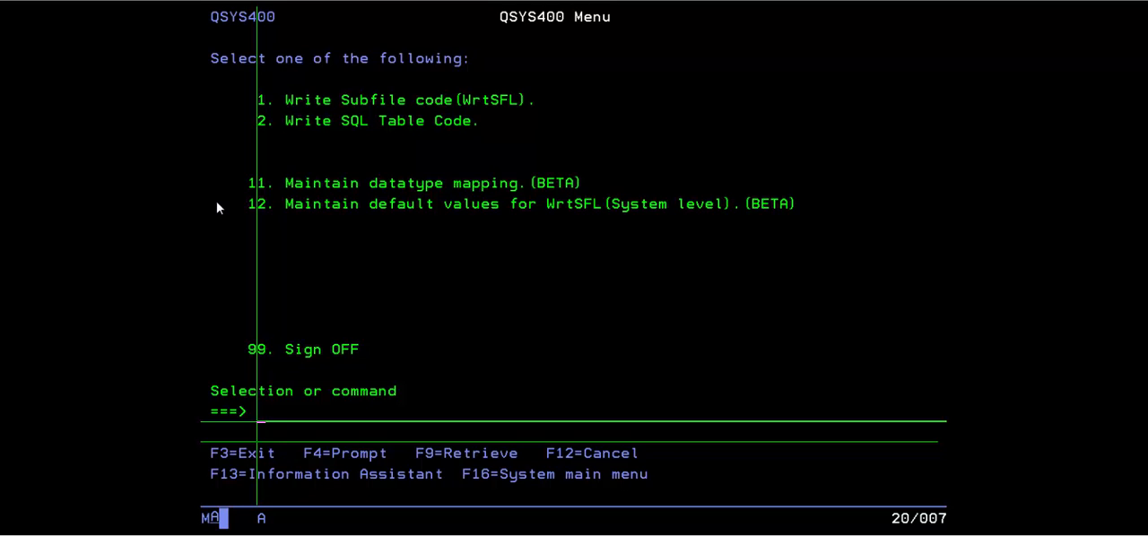
# - Choose the defaults option and page through the Change Defaults screen of keys, prefixes, headings and subfile options
pyautogui.write('1')
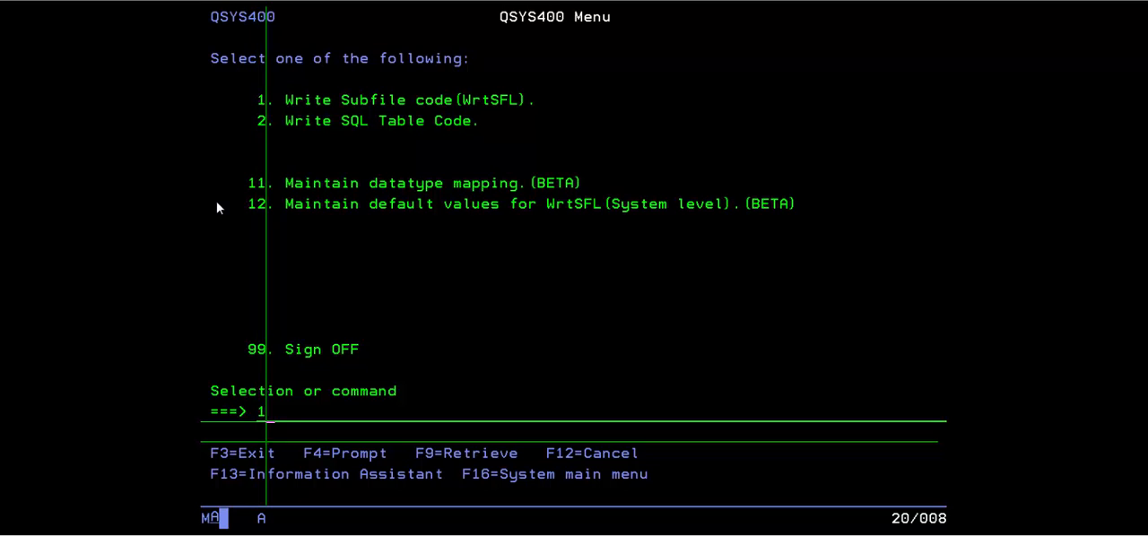
pyautogui.press('Enter')
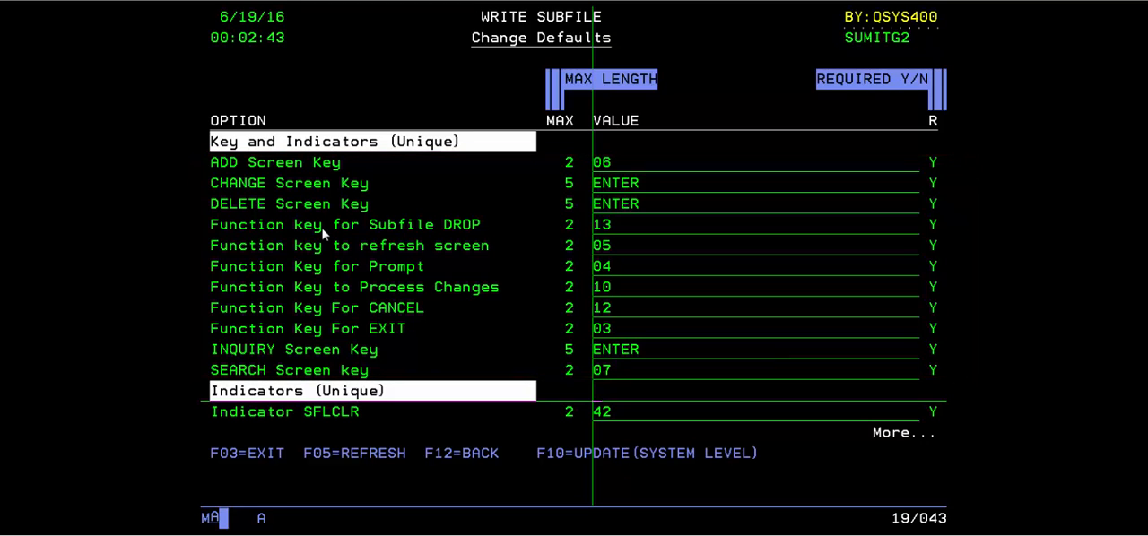
pyautogui.scroll(-3)
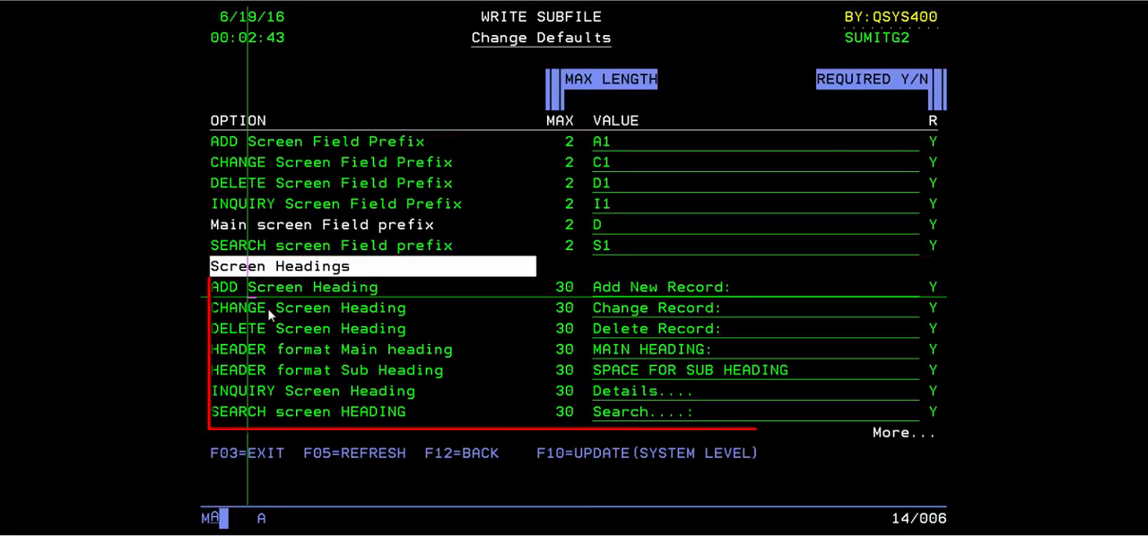
pyautogui.scroll(-3)
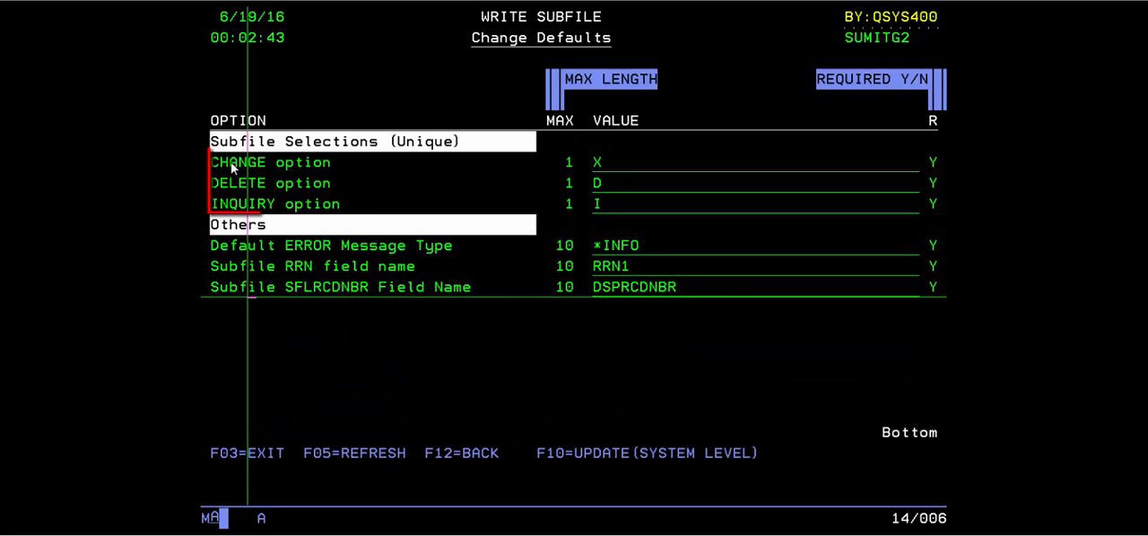